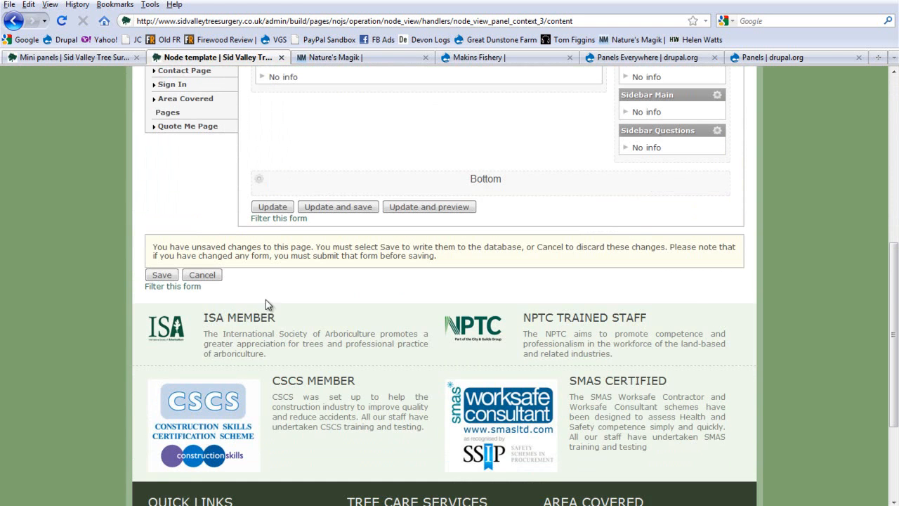
# Step: Cancel the unsaved home page content edits and return to the node template summary
pyautogui.click(161, 274)
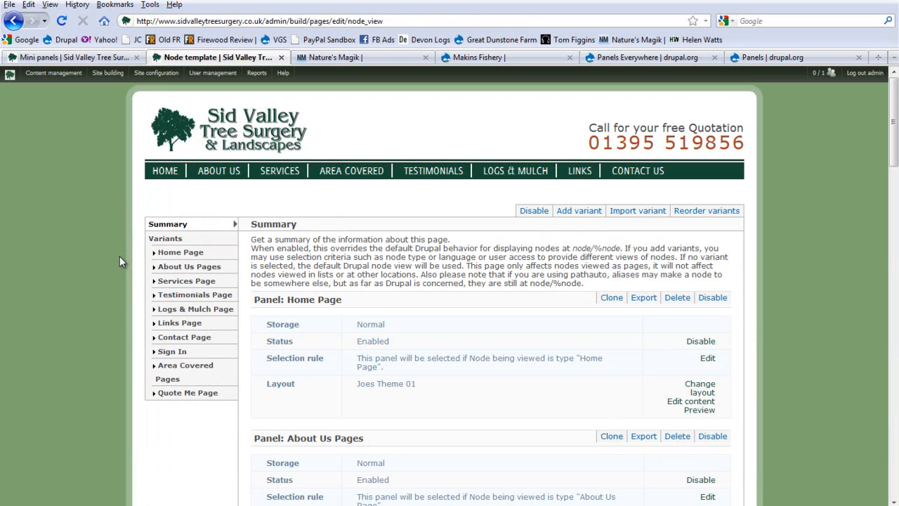
pyautogui.moveTo(303, 152)
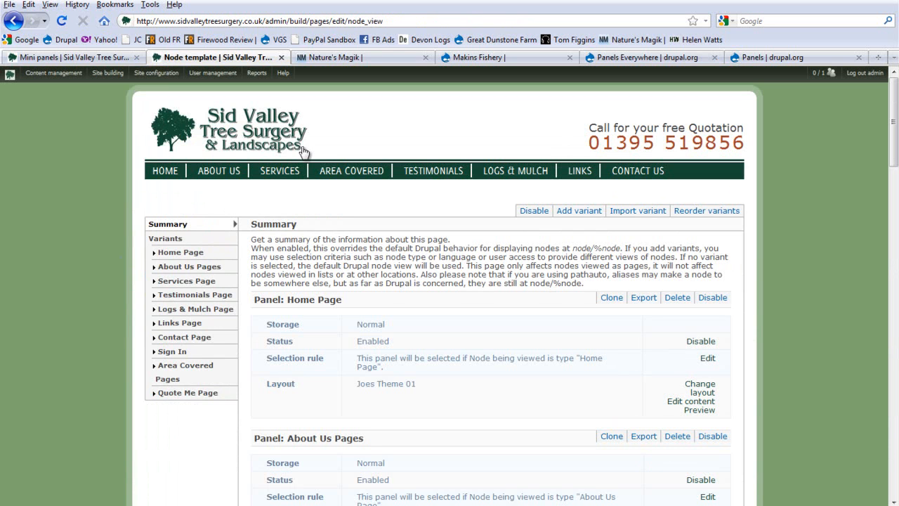
pyautogui.moveTo(278, 171)
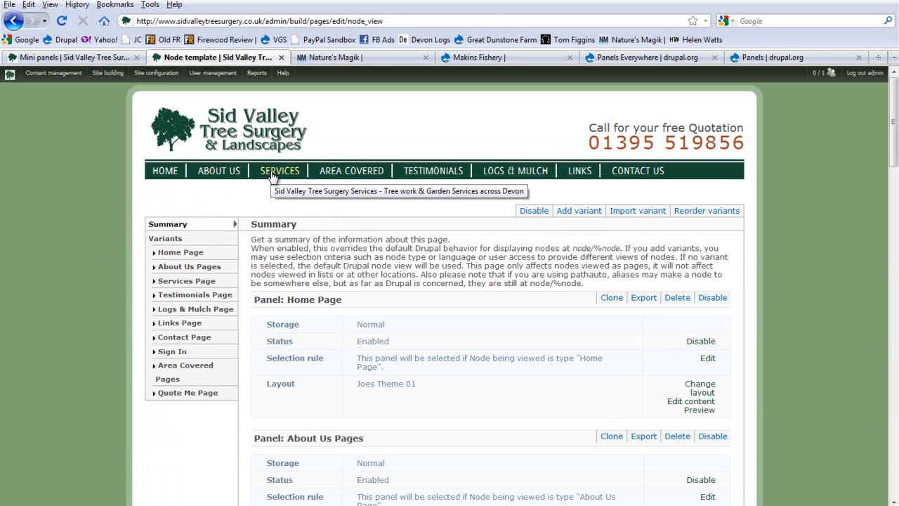
pyautogui.moveTo(140, 142)
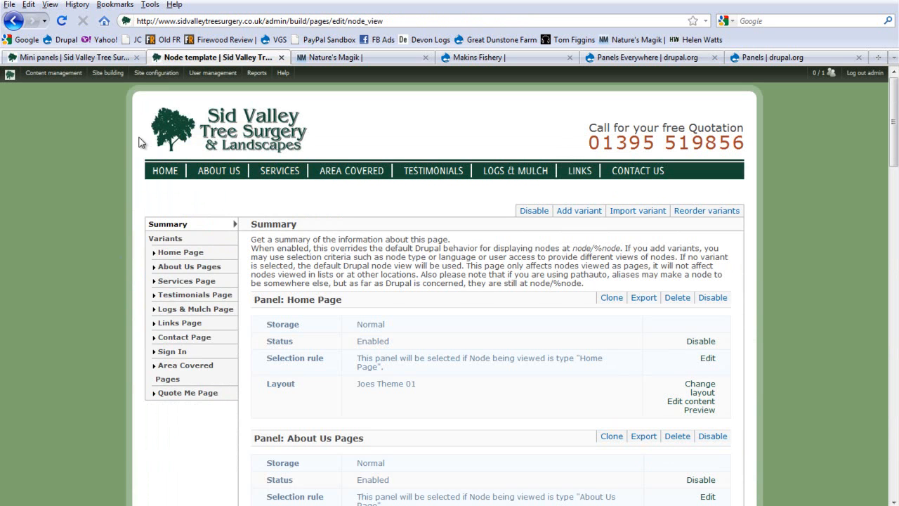
pyautogui.moveTo(101, 161)
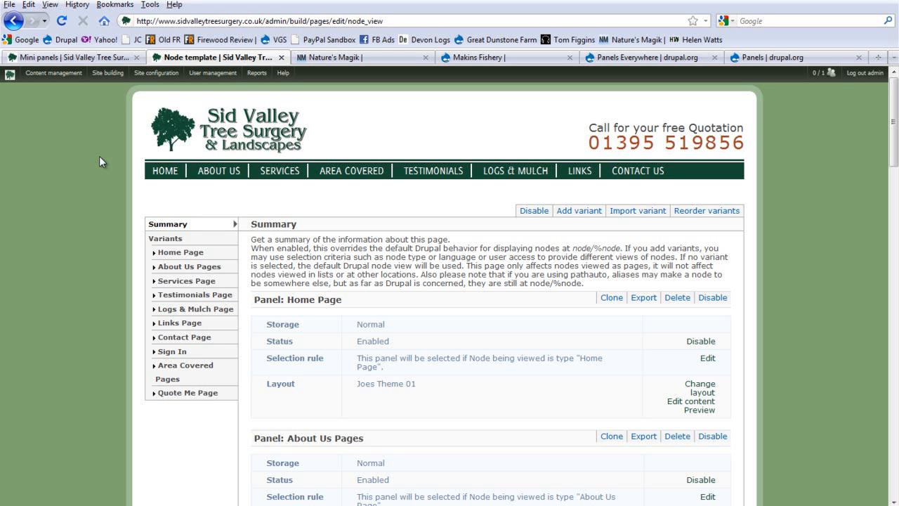
pyautogui.moveTo(246, 85)
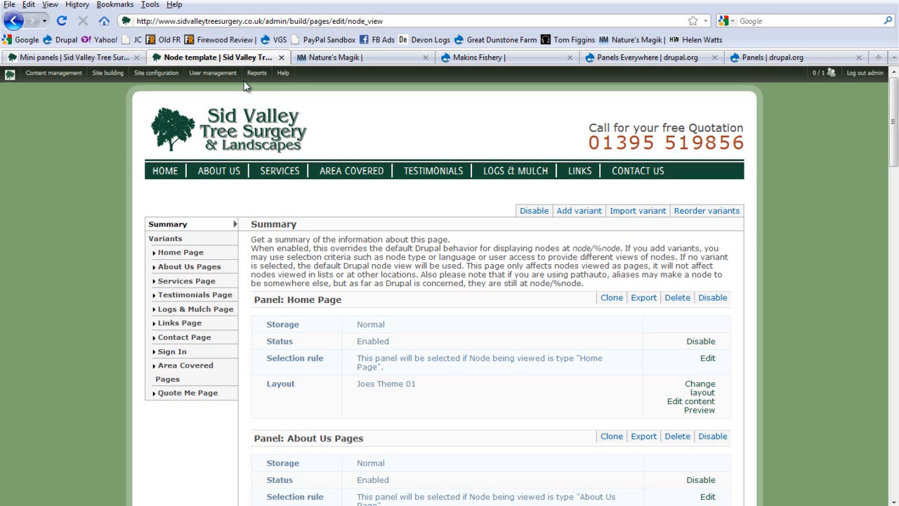
pyautogui.moveTo(177, 125)
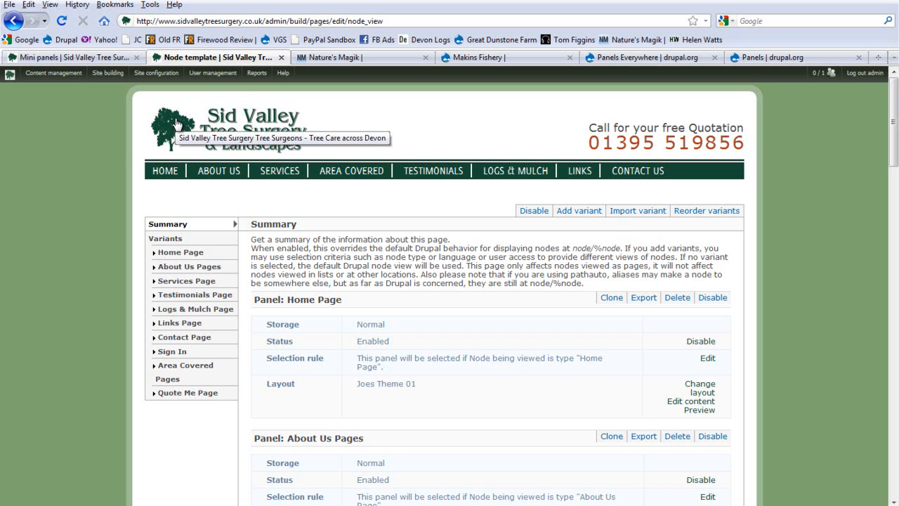
# Step: Go to the Panels dashboard via the Site building admin menu
pyautogui.click(107, 73)
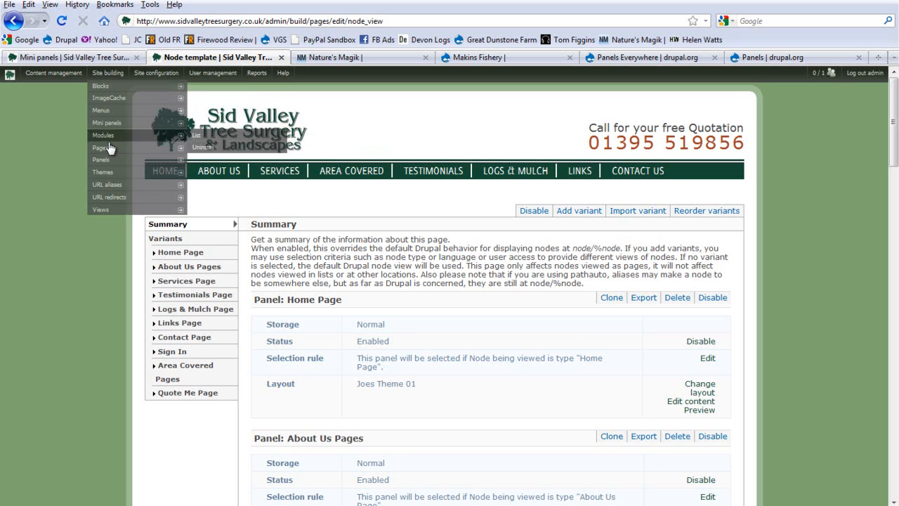
pyautogui.click(101, 161)
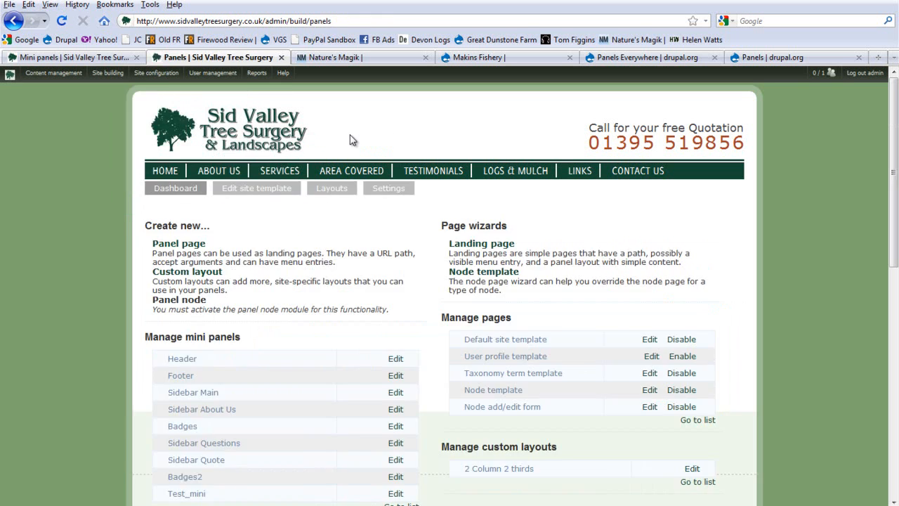
pyautogui.moveTo(545, 202)
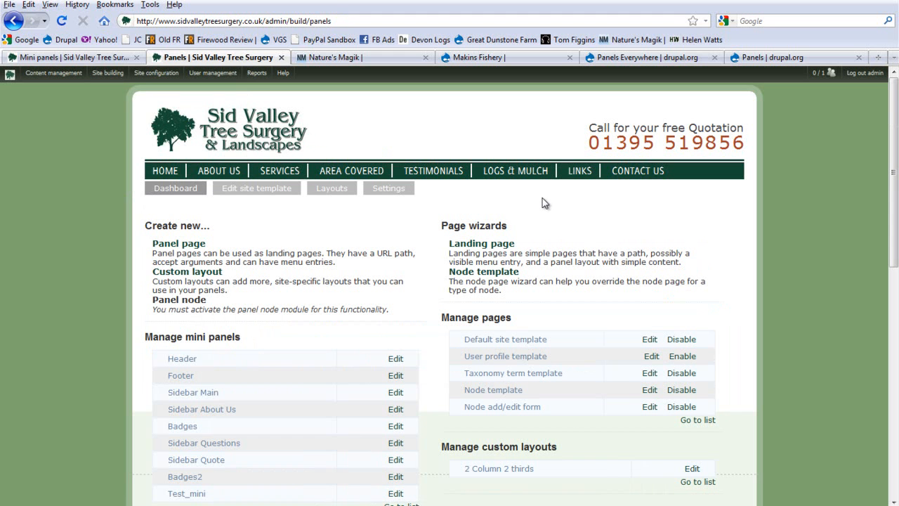
pyautogui.moveTo(528, 368)
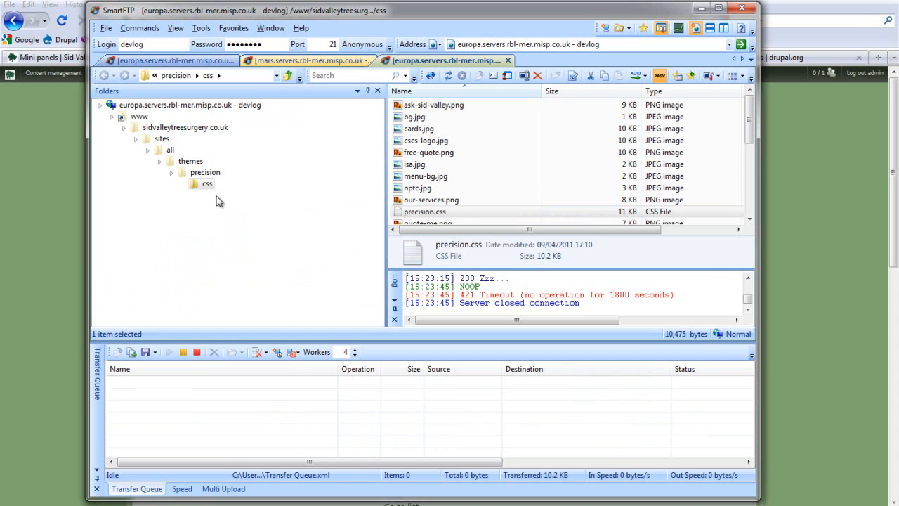
pyautogui.moveTo(206, 171)
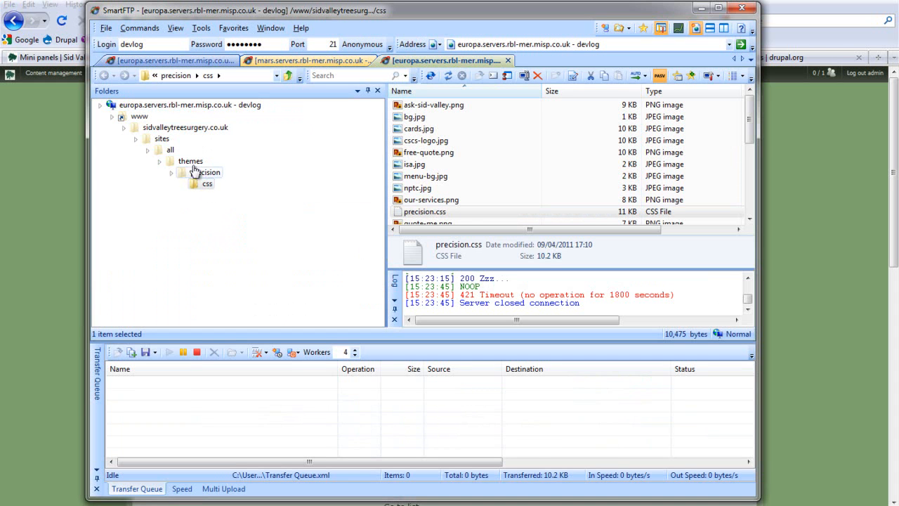
# Step: Choose Edit With > Notepad++ on precision.css in the precision theme's css folder
pyautogui.click(424, 211)
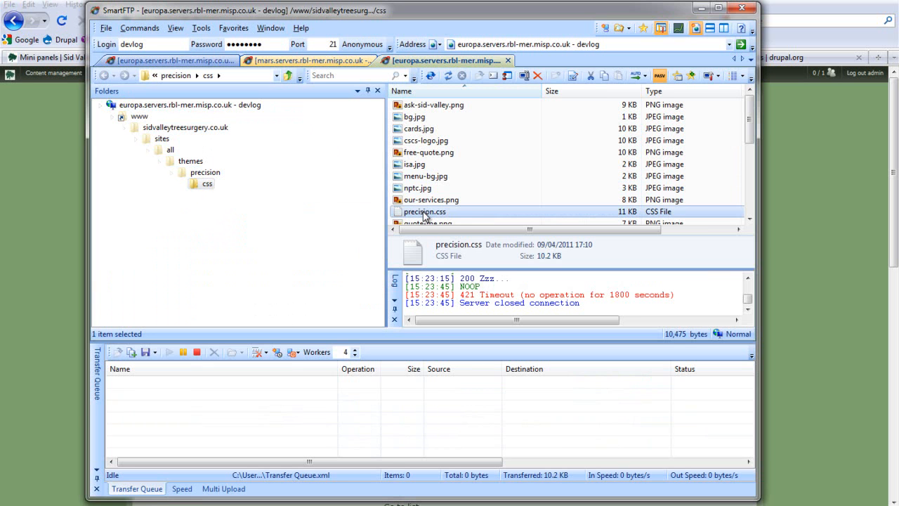
pyautogui.rightClick(425, 211)
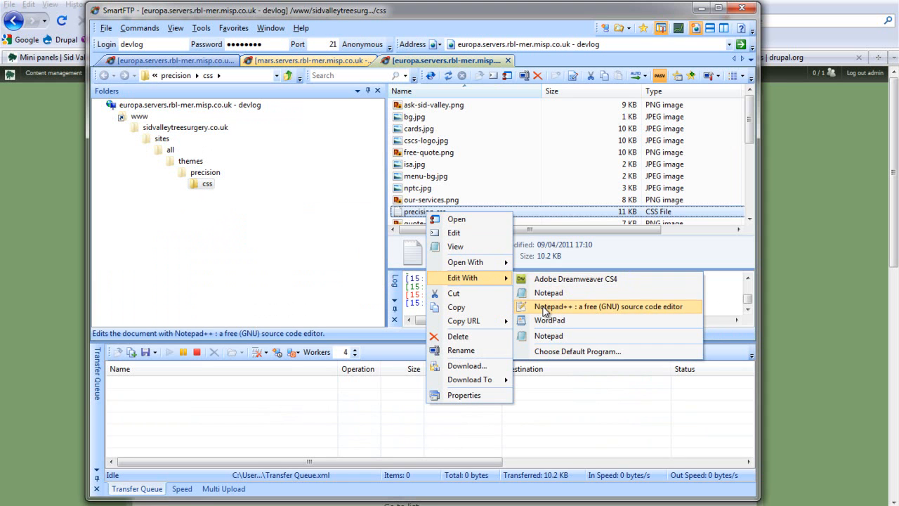
pyautogui.moveTo(453, 294)
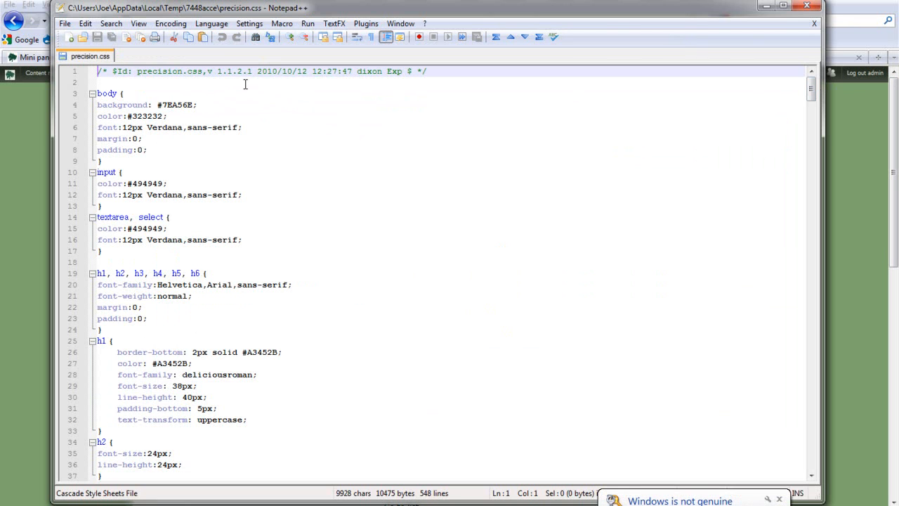
# Step: Scroll precision.css to the Main Section Panels CSS comment and point to #panel-header.panel-pane
pyautogui.scroll(-3)
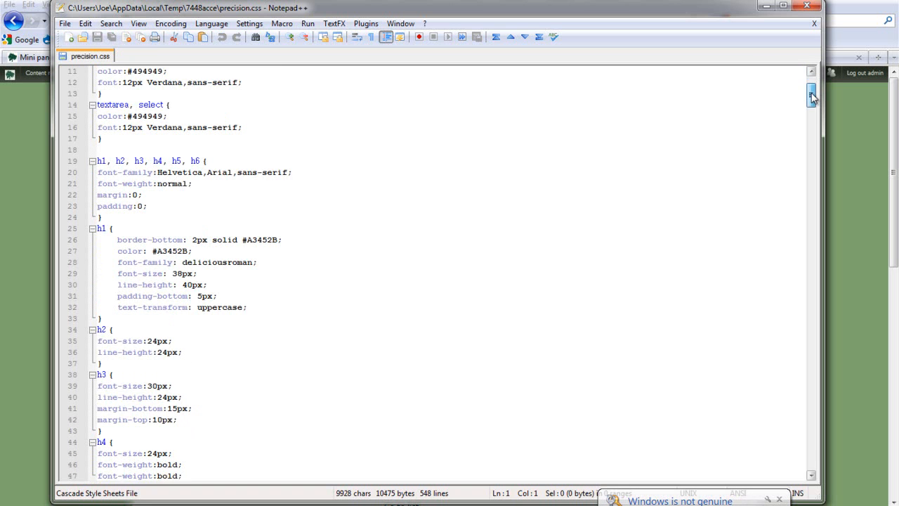
pyautogui.scroll(-3)
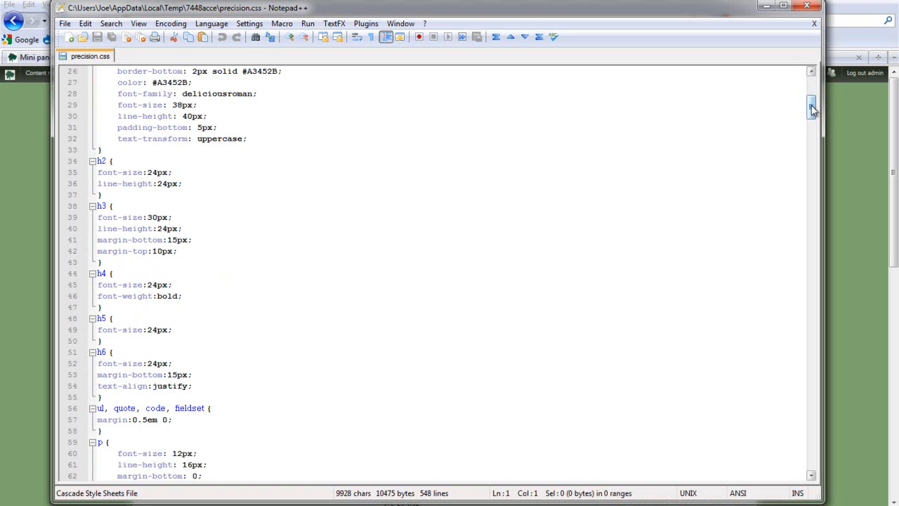
pyautogui.scroll(-3)
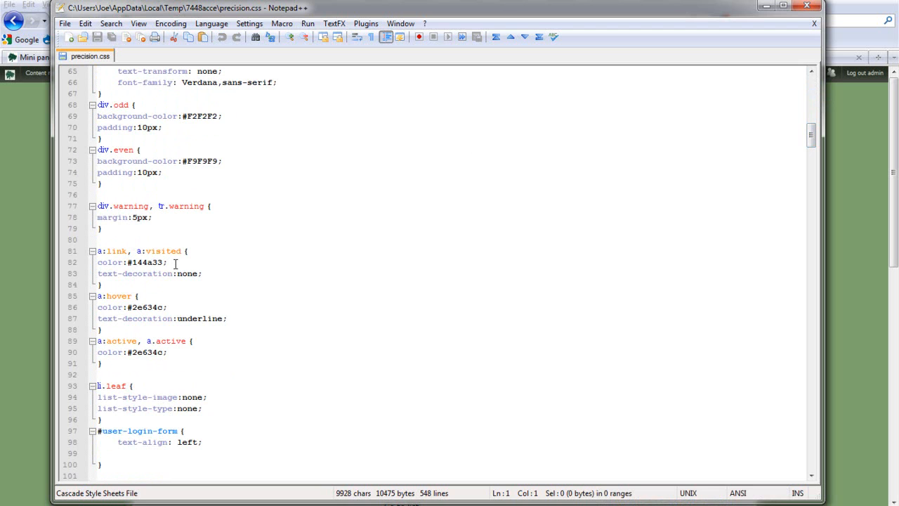
pyautogui.moveTo(627, 172)
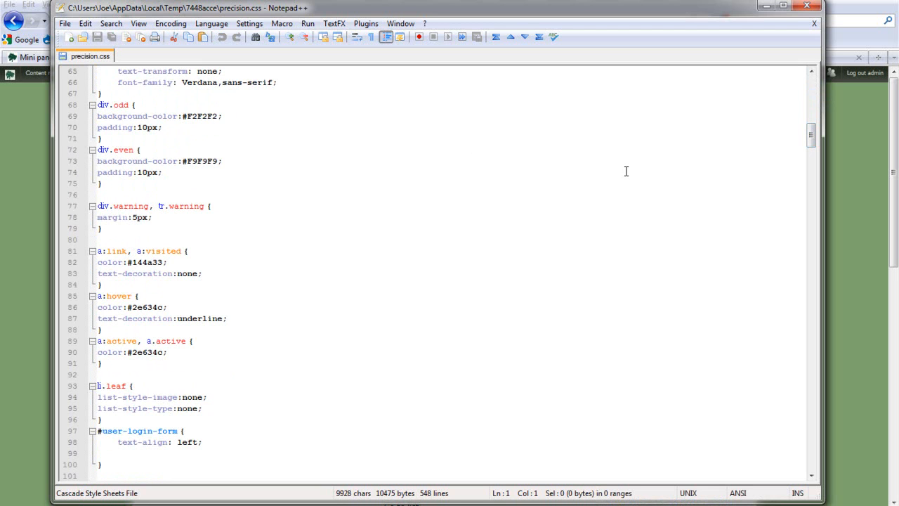
pyautogui.moveTo(651, 165)
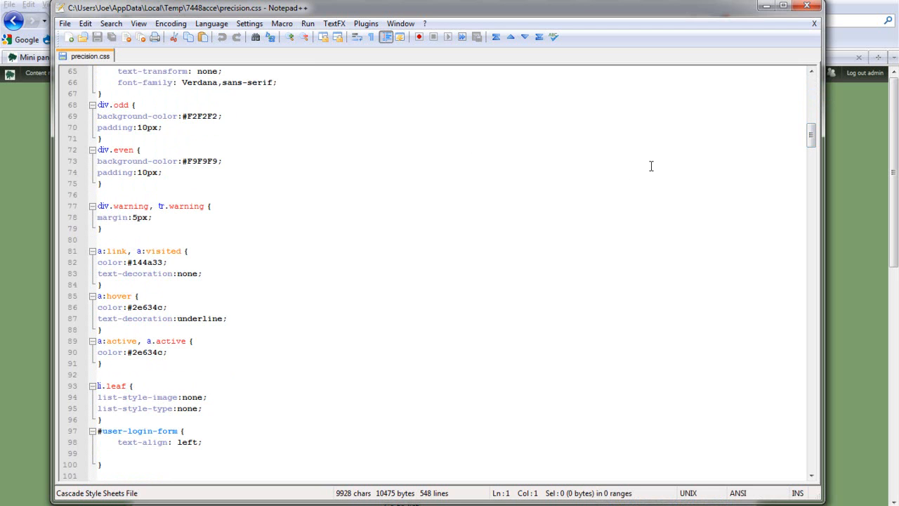
pyautogui.scroll(-3)
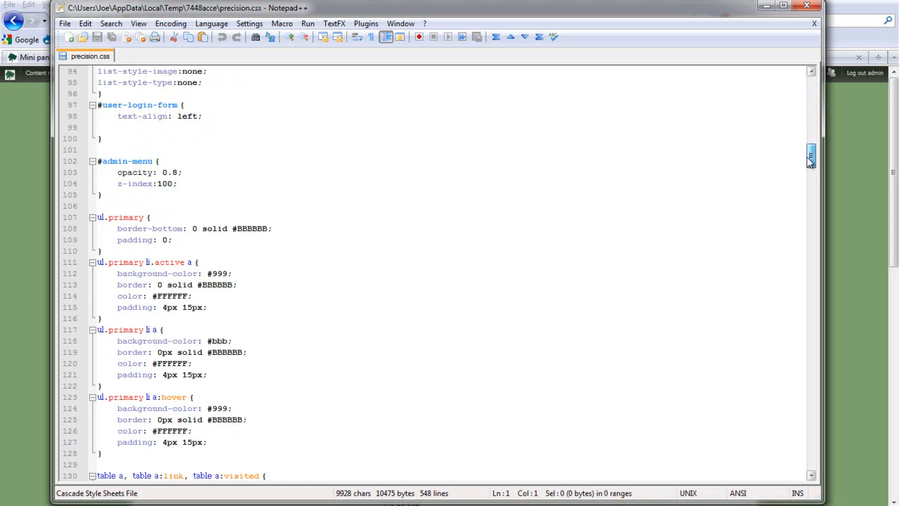
pyautogui.scroll(-3)
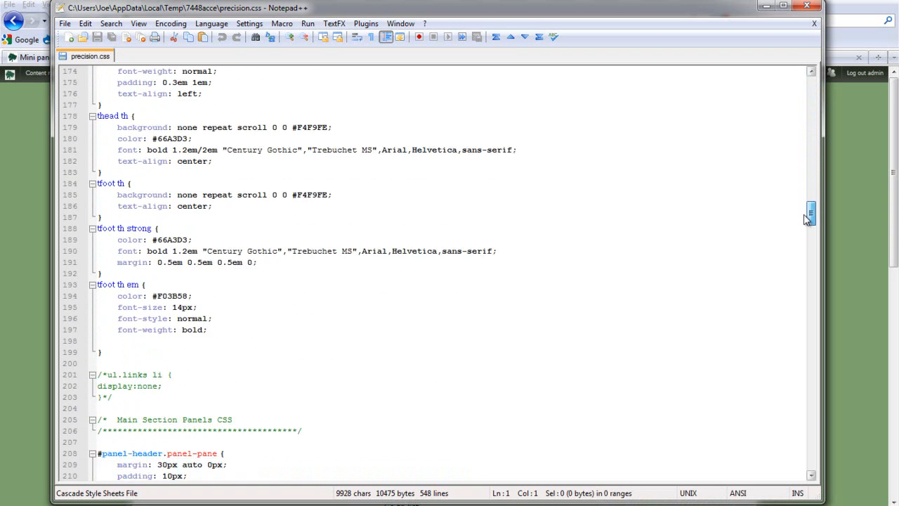
pyautogui.scroll(-3)
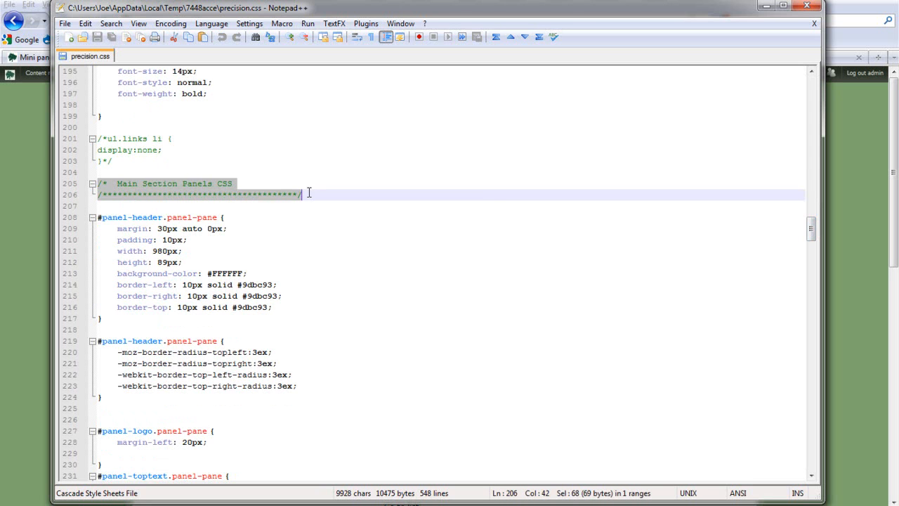
pyautogui.click(307, 194)
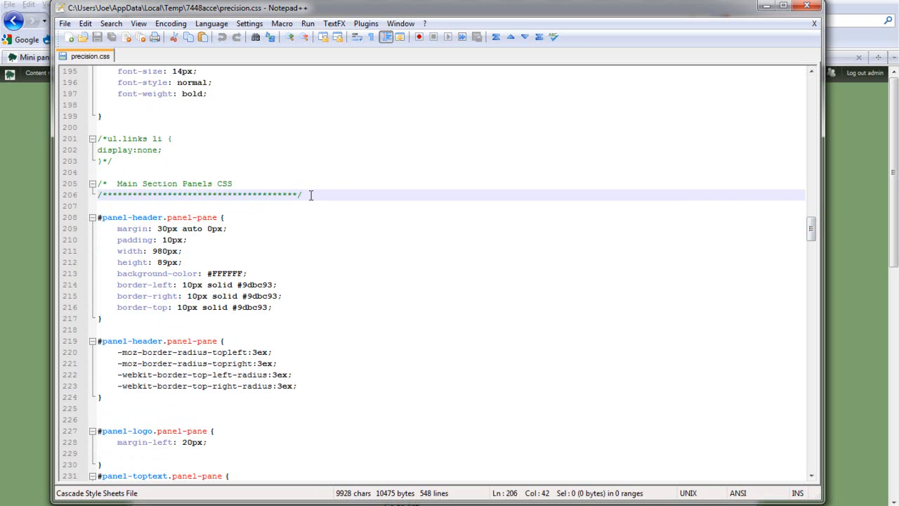
pyautogui.click(101, 216)
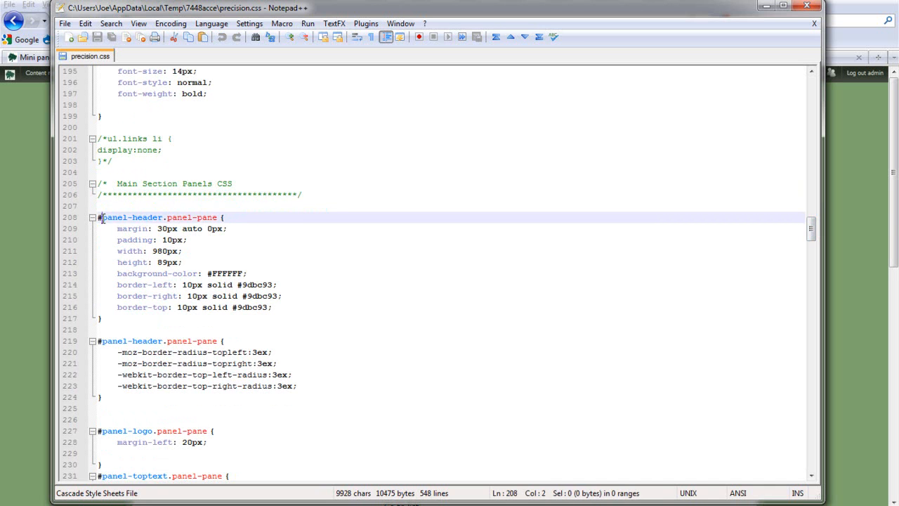
pyautogui.click(158, 216)
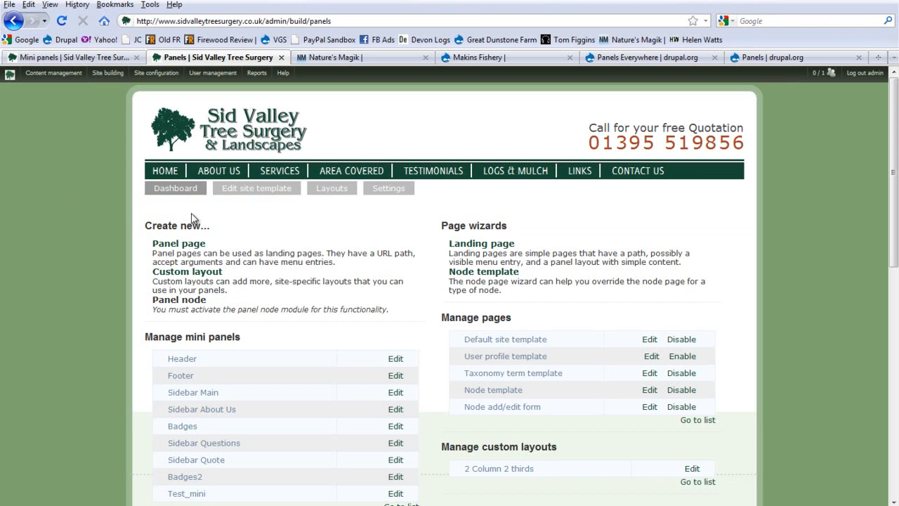
pyautogui.moveTo(641, 388)
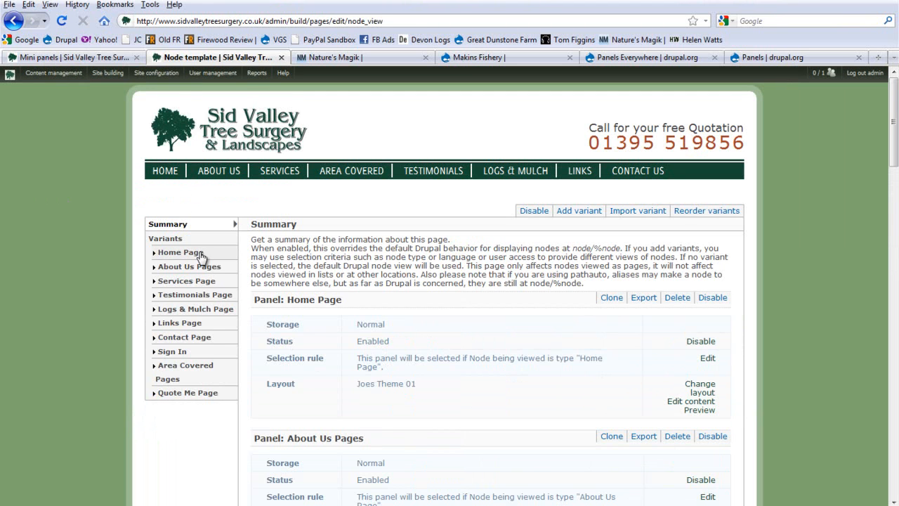
# Step: From Home Page's Content layout, bring up the Sidebar Quote pane's CSS properties dialog
pyautogui.click(180, 253)
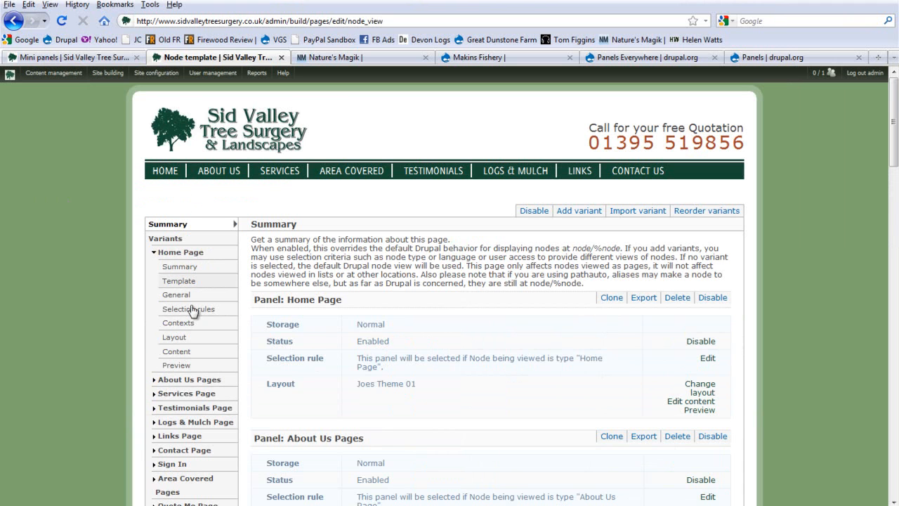
pyautogui.click(177, 351)
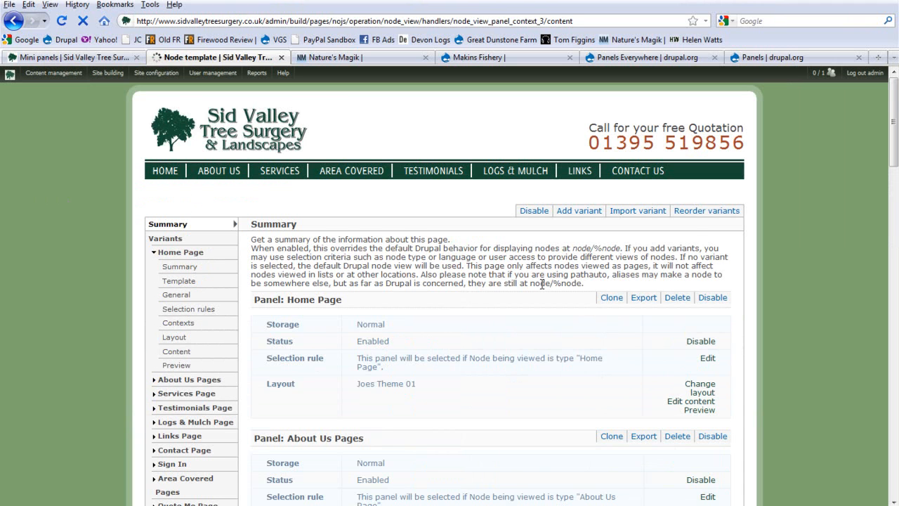
pyautogui.click(177, 351)
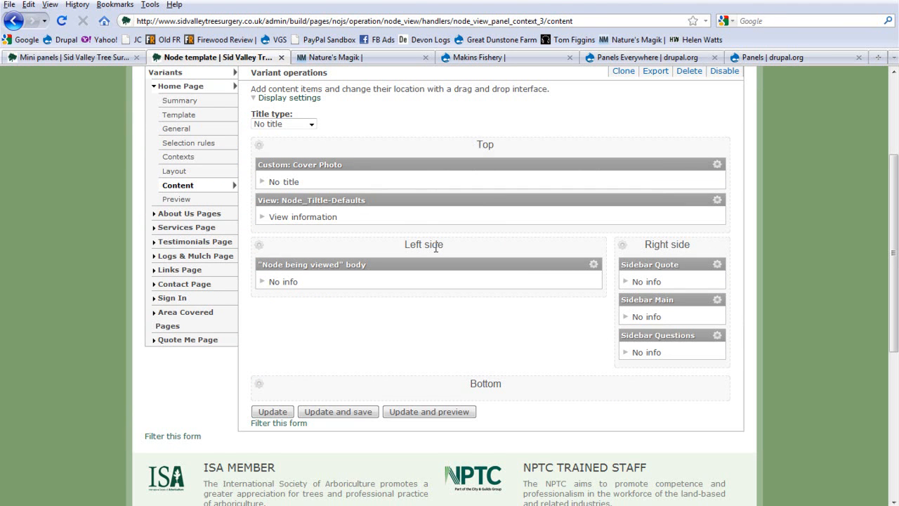
pyautogui.moveTo(697, 160)
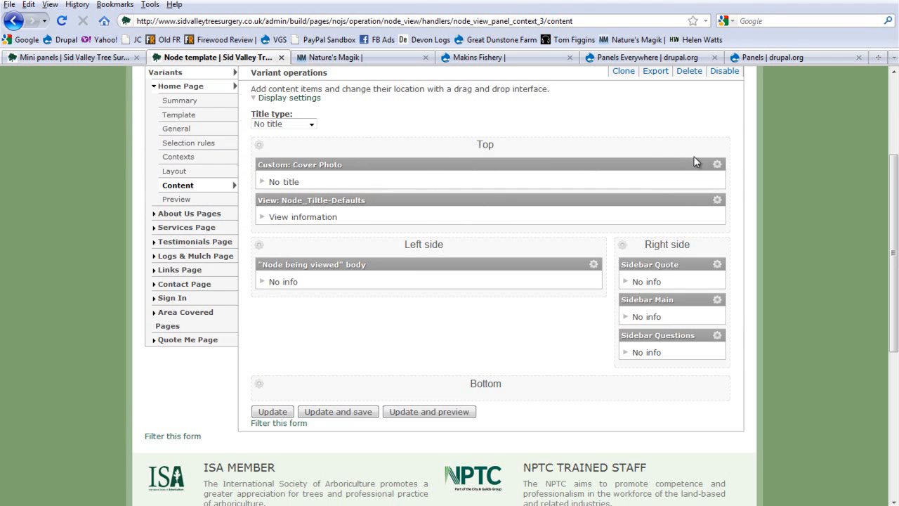
pyautogui.moveTo(690, 124)
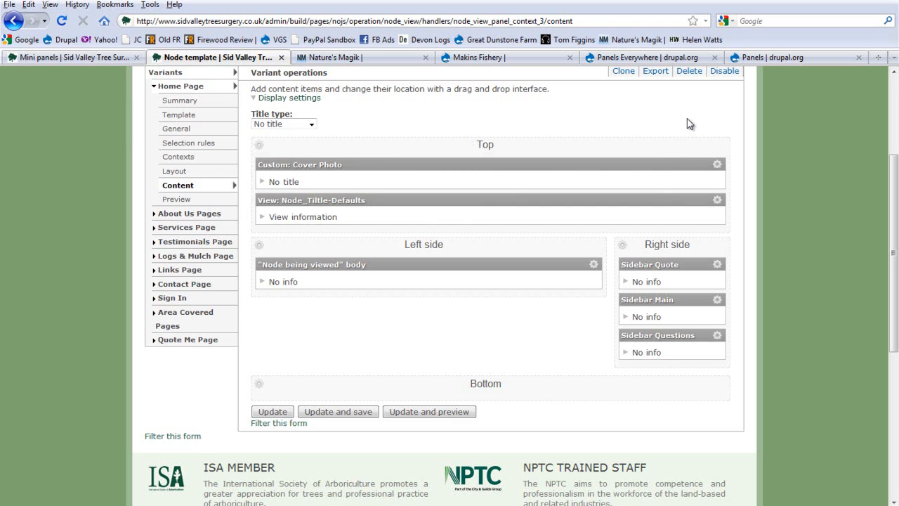
pyautogui.moveTo(644, 132)
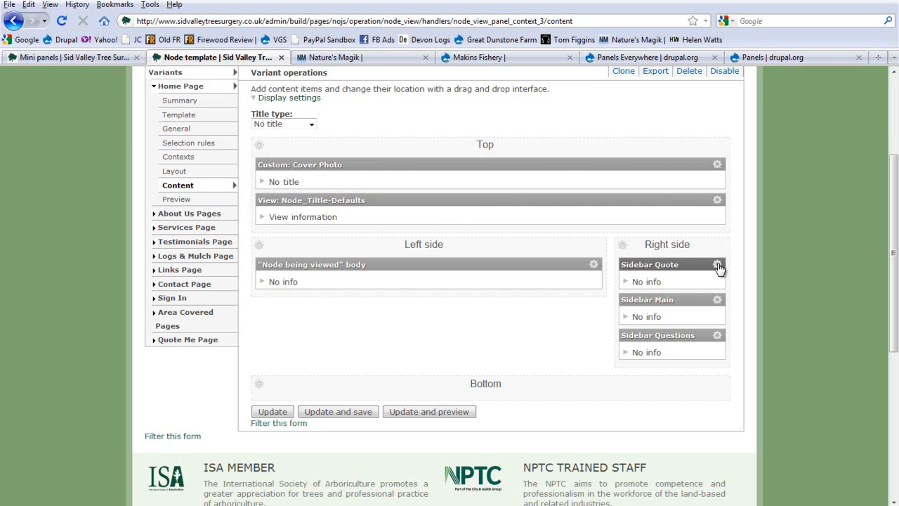
pyautogui.click(717, 265)
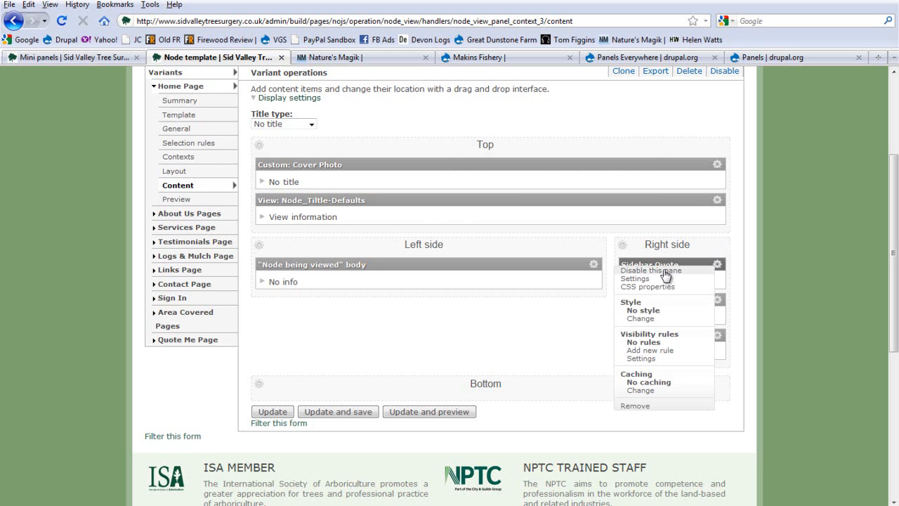
pyautogui.click(636, 278)
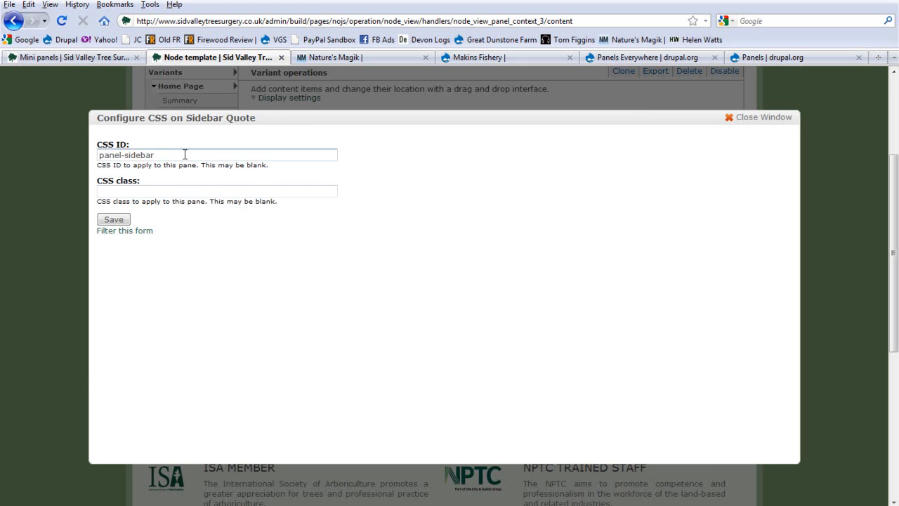
# Step: Enter panel-sidebar as the Sidebar Quote pane's CSS ID, checking the live home page in between
pyautogui.click(217, 154)
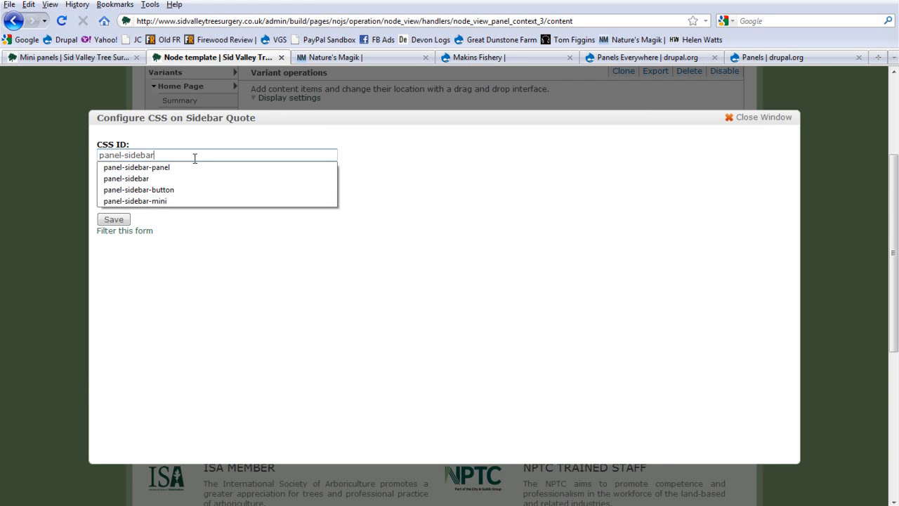
pyautogui.click(70, 57)
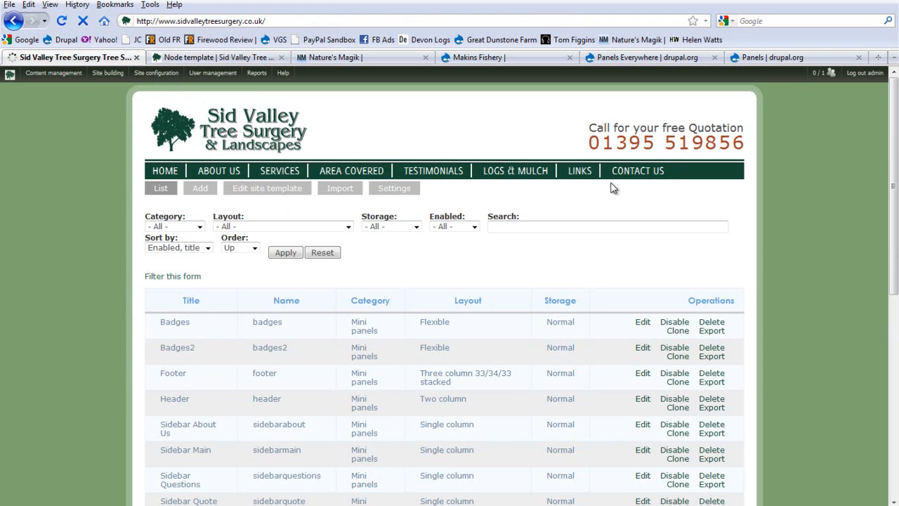
pyautogui.click(164, 170)
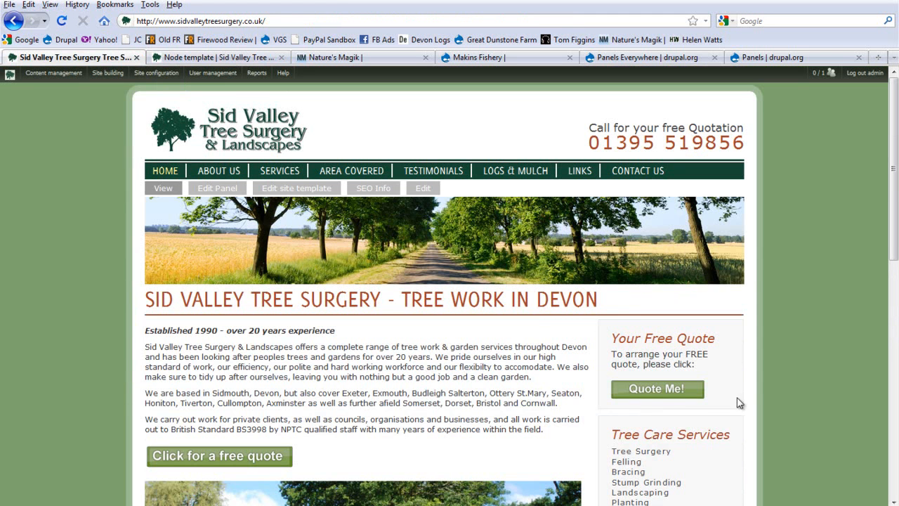
pyautogui.moveTo(754, 318)
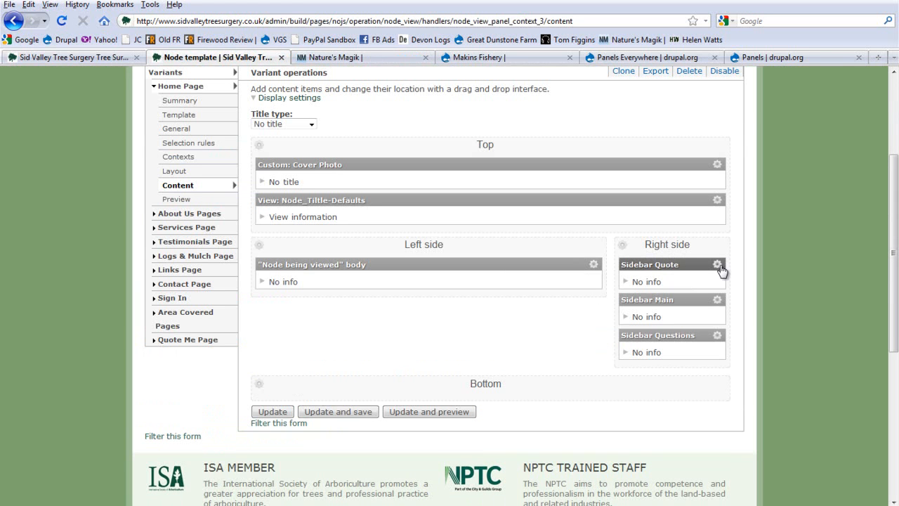
pyautogui.click(717, 264)
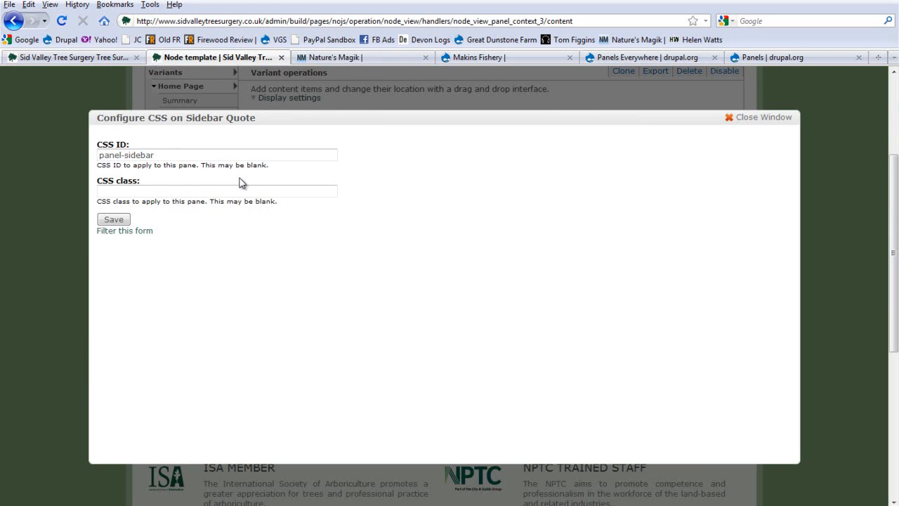
pyautogui.tripleClick(217, 155)
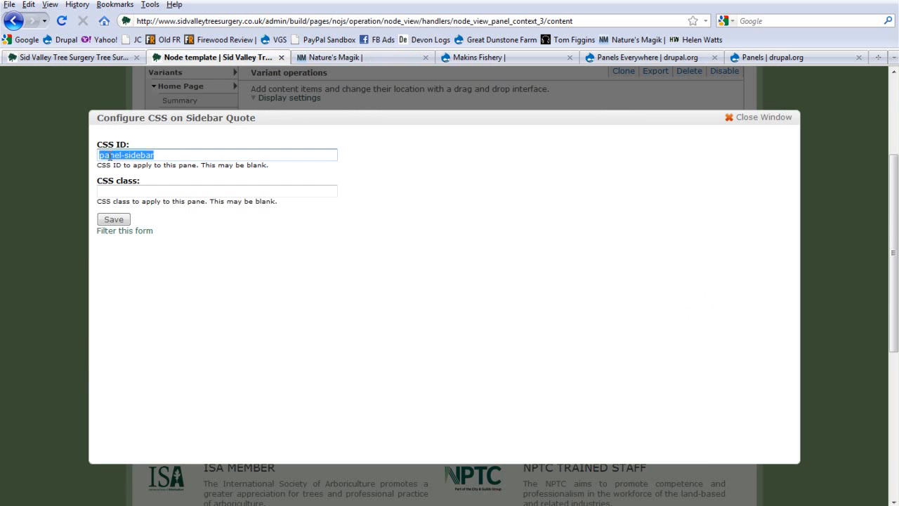
pyautogui.click(185, 154)
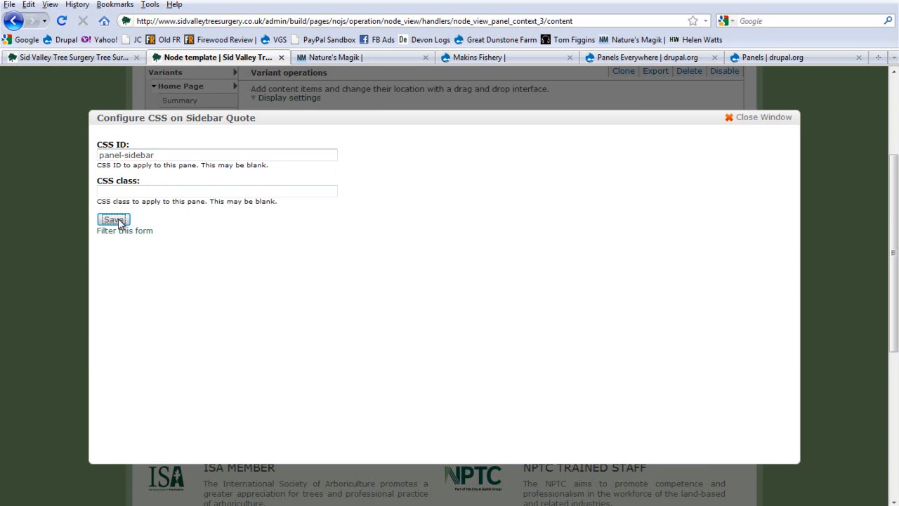
# Step: Save the pane's CSS ID, update the layout and save the Home Page panel changes
pyautogui.click(112, 219)
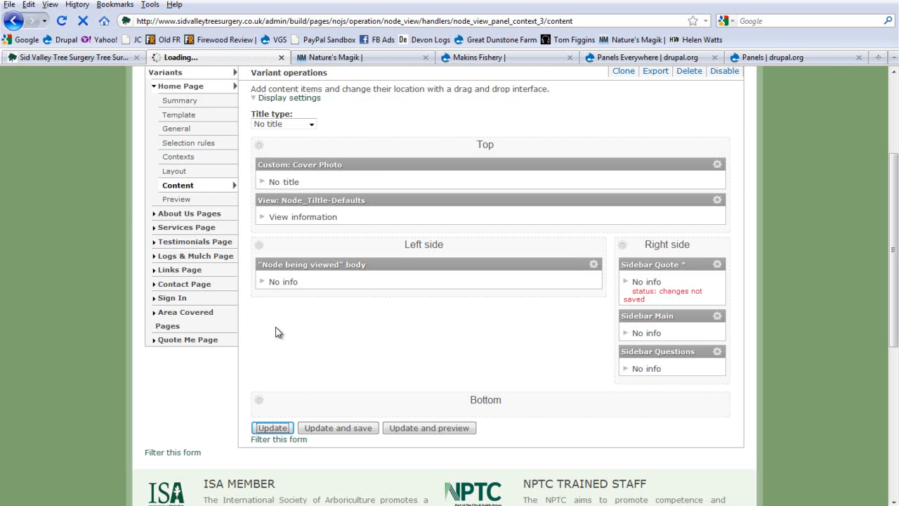
pyautogui.click(273, 427)
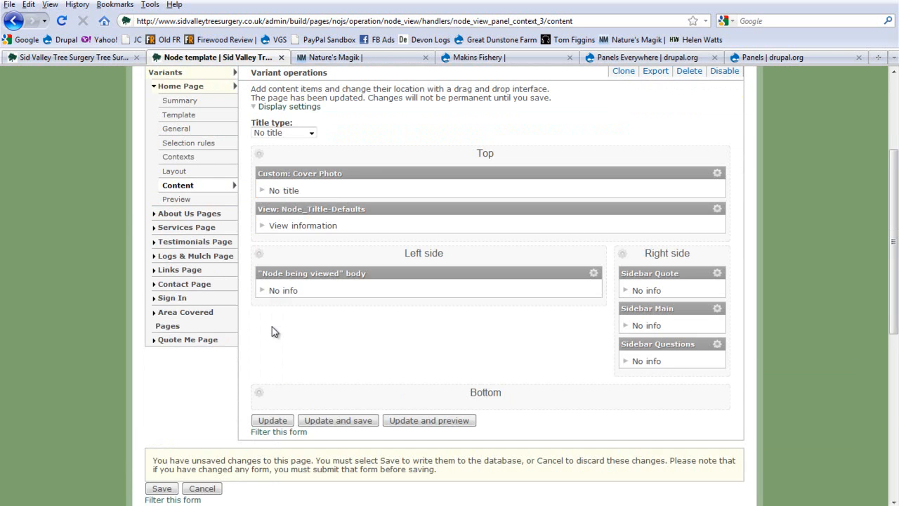
pyautogui.click(162, 489)
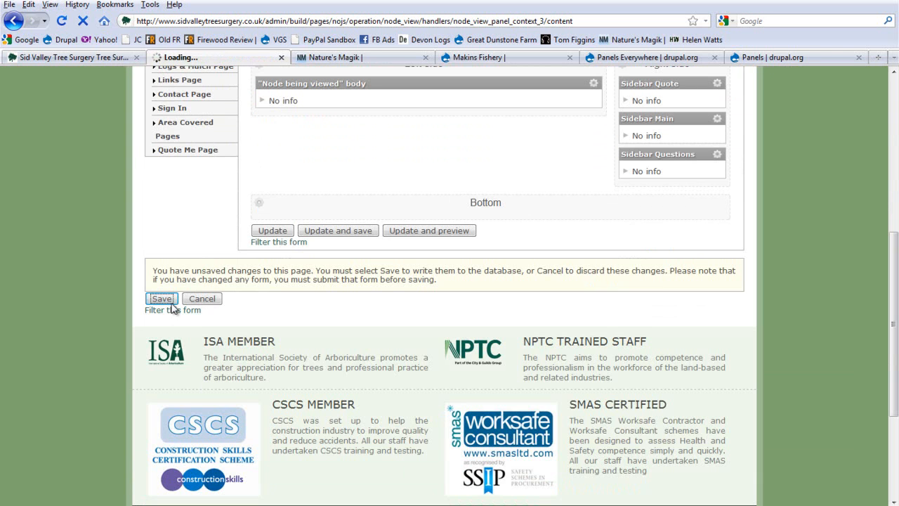
pyautogui.click(162, 298)
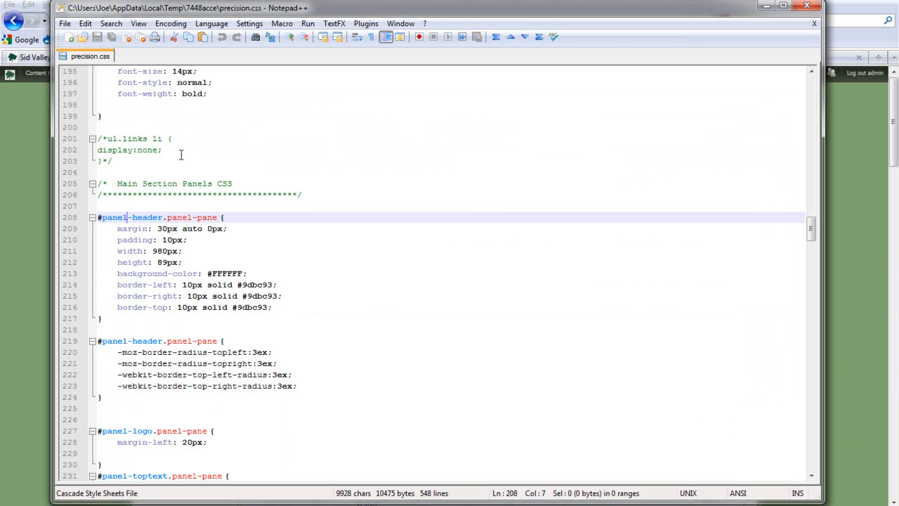
# Step: Scroll to the #panel-sidebar.panel-pane rule in precision.css and select its declarations
pyautogui.scroll(-3)
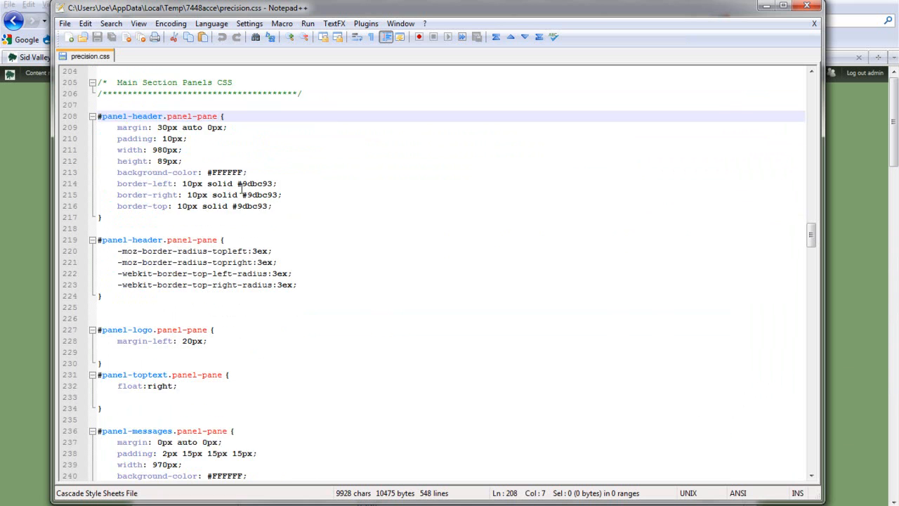
pyautogui.scroll(-3)
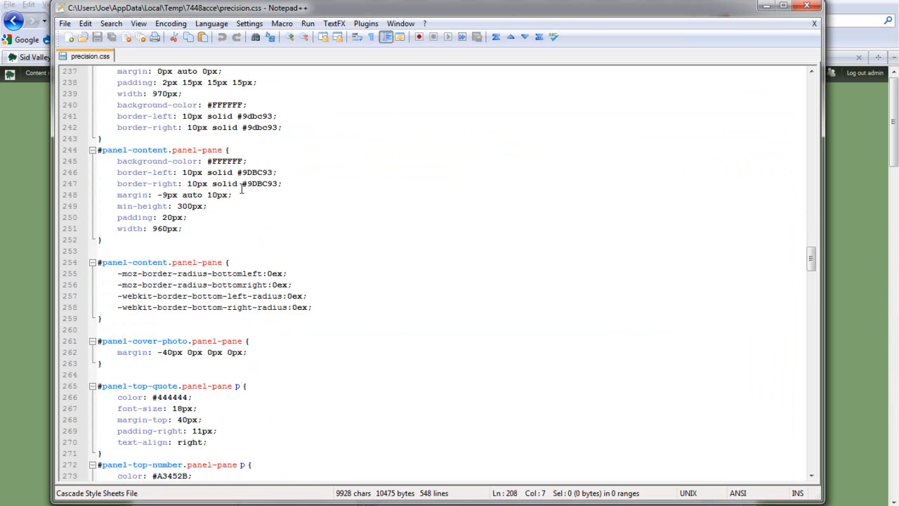
pyautogui.scroll(-3)
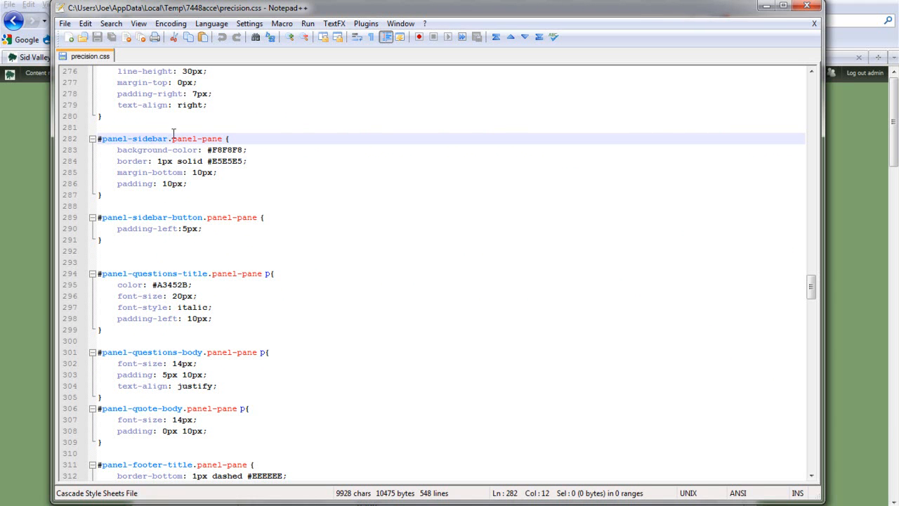
pyautogui.click(103, 139)
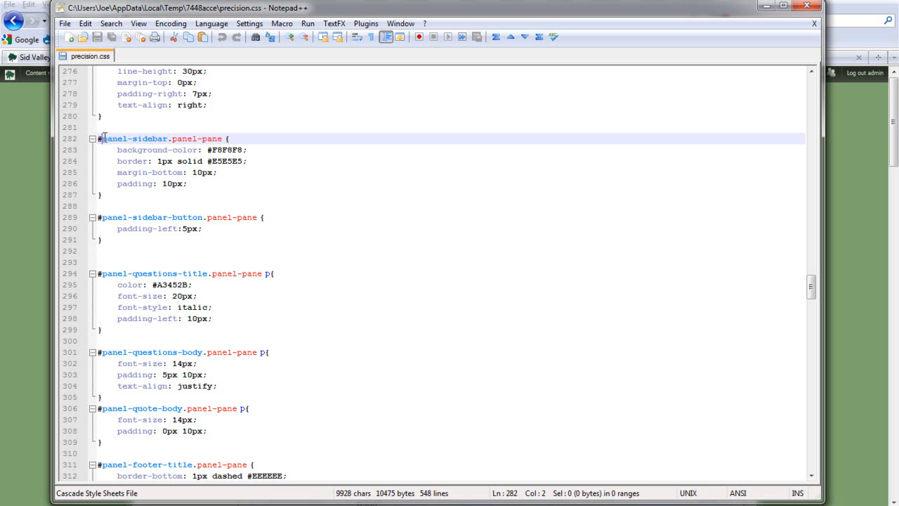
pyautogui.doubleClick(182, 139)
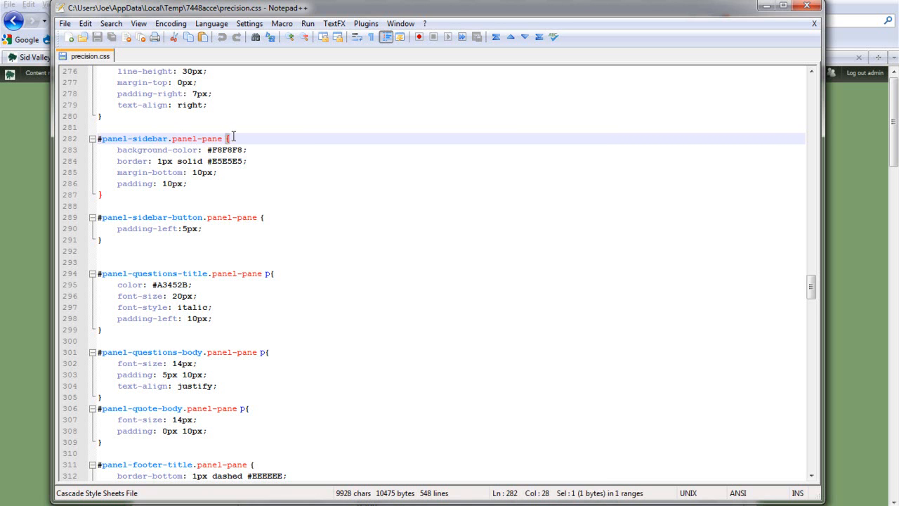
pyautogui.click(227, 138)
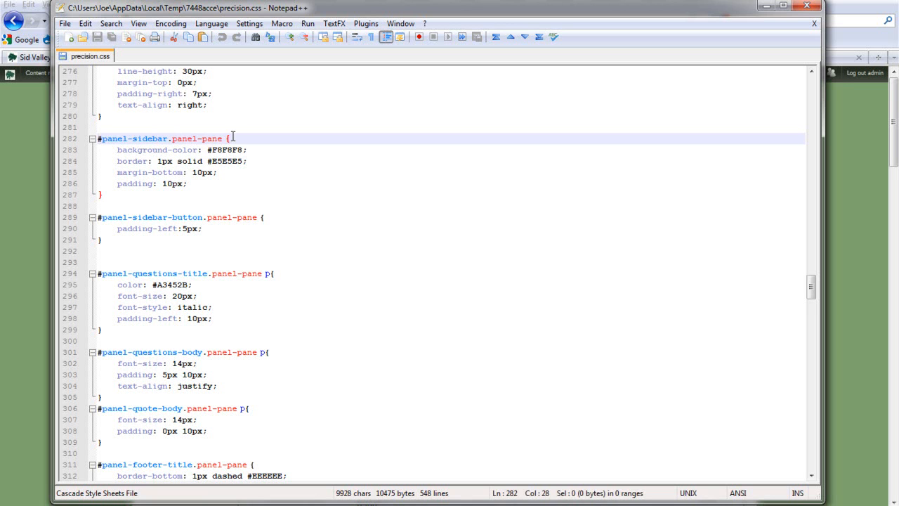
pyautogui.click(188, 182)
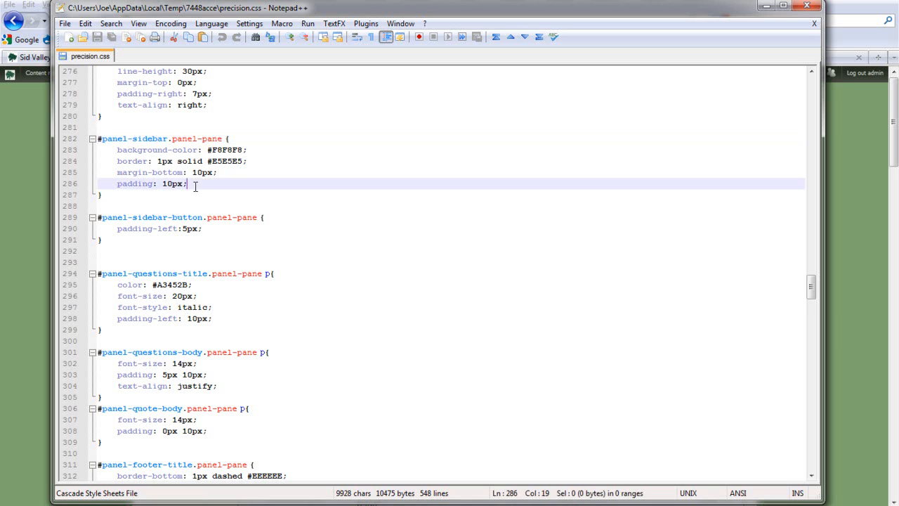
pyautogui.moveTo(187, 183); pyautogui.dragTo(118, 149)
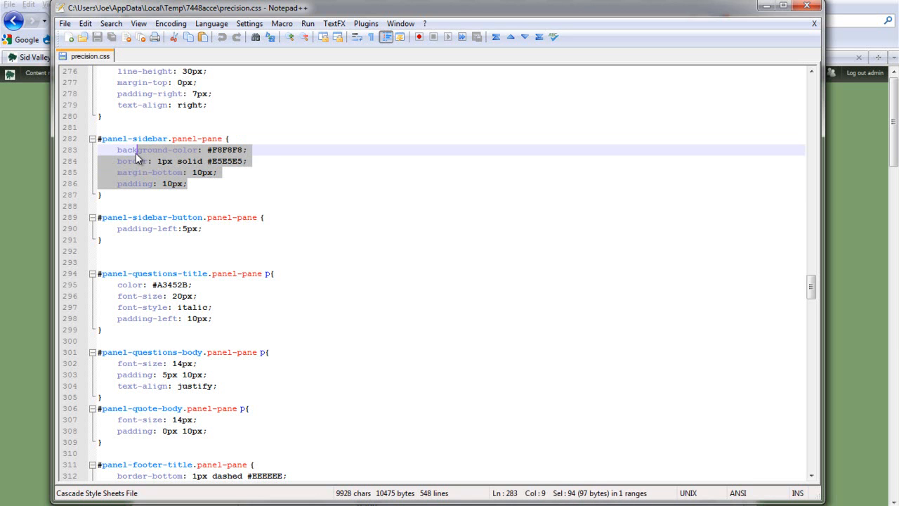
pyautogui.moveTo(246, 155)
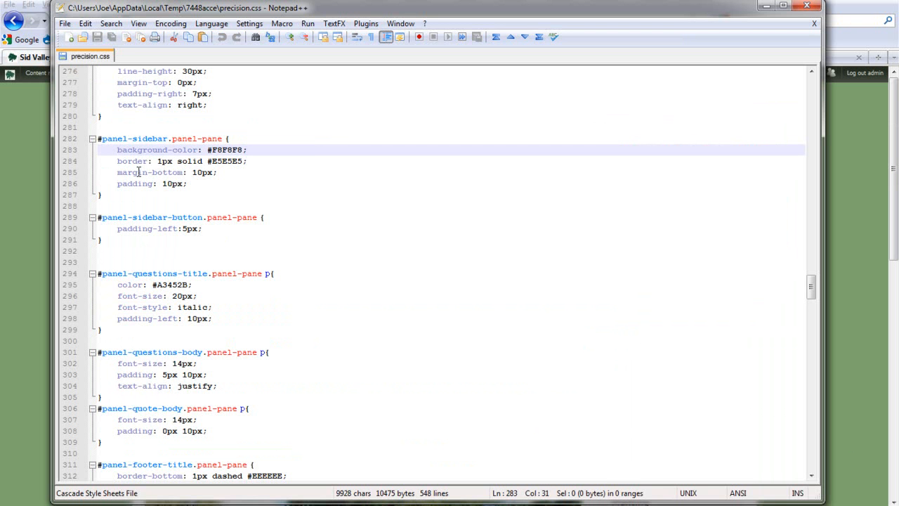
pyautogui.click(218, 171)
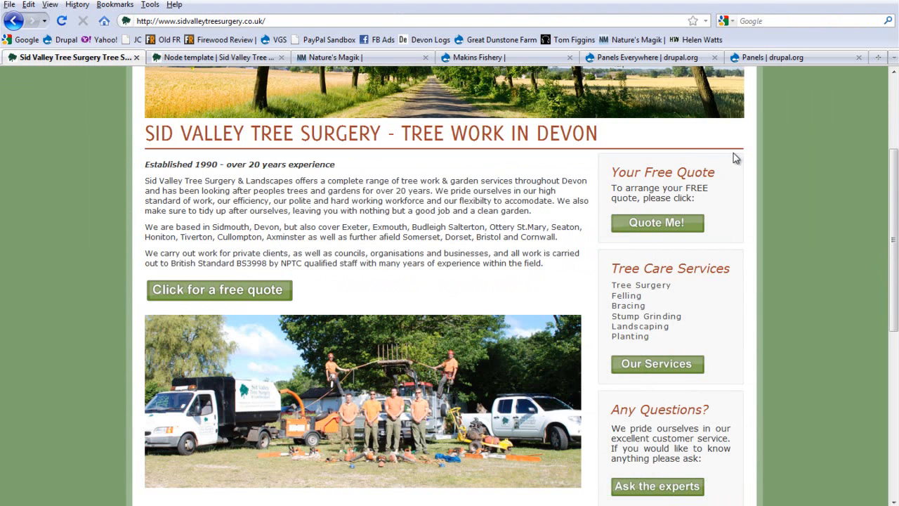
pyautogui.moveTo(608, 232)
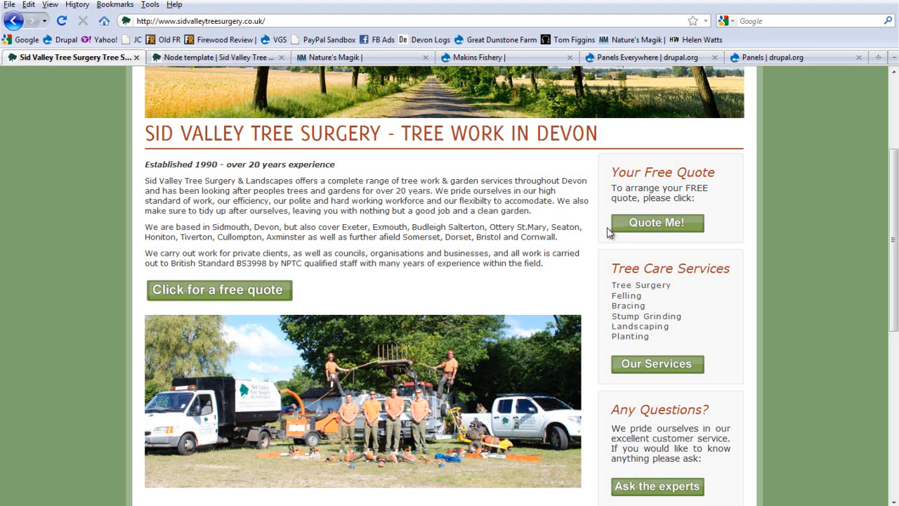
pyautogui.moveTo(711, 237)
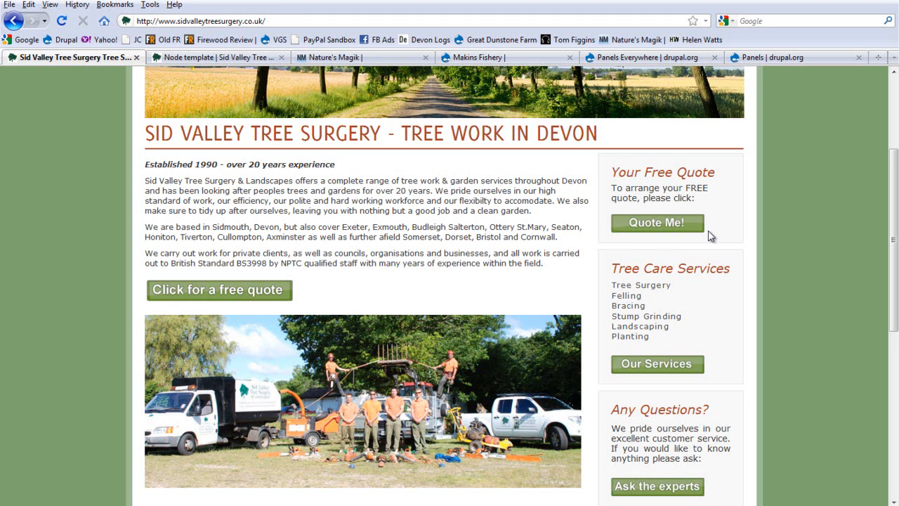
pyautogui.moveTo(711, 236)
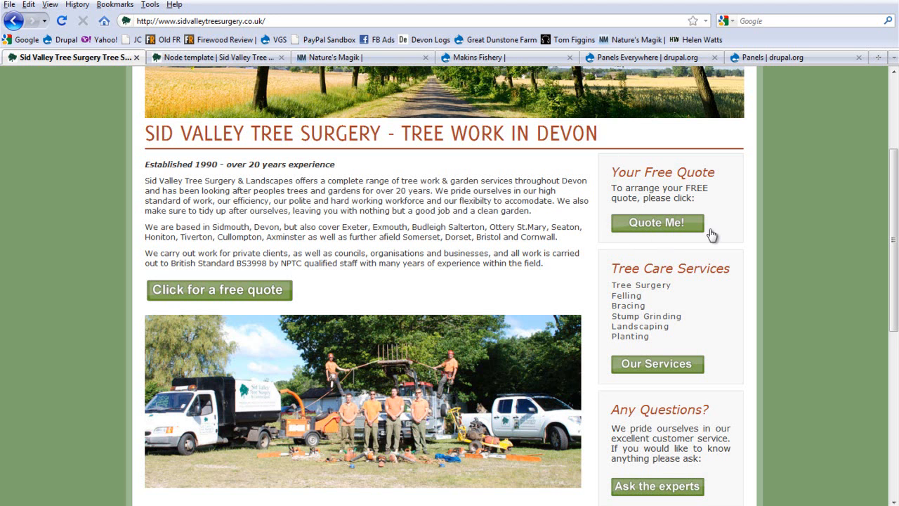
# Step: Review the Home Page variant's content panes in the node template, then return to the live home page
pyautogui.click(218, 57)
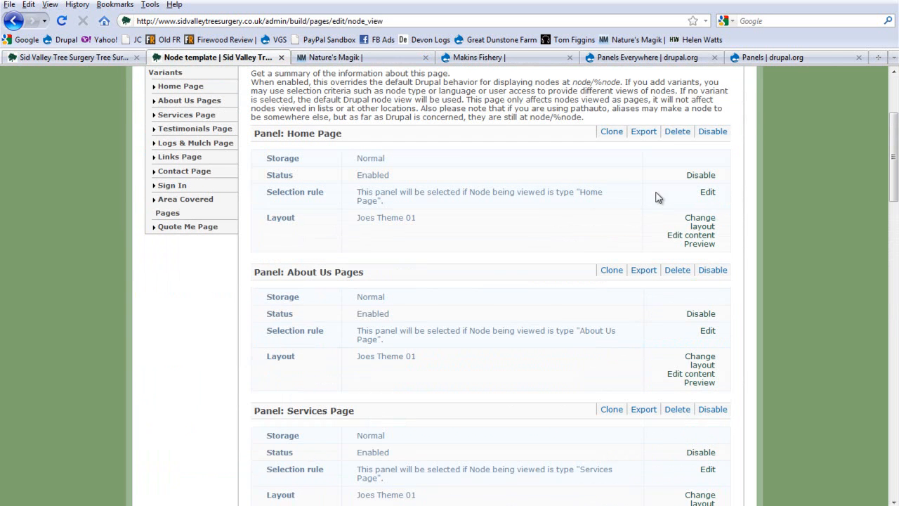
pyautogui.click(180, 86)
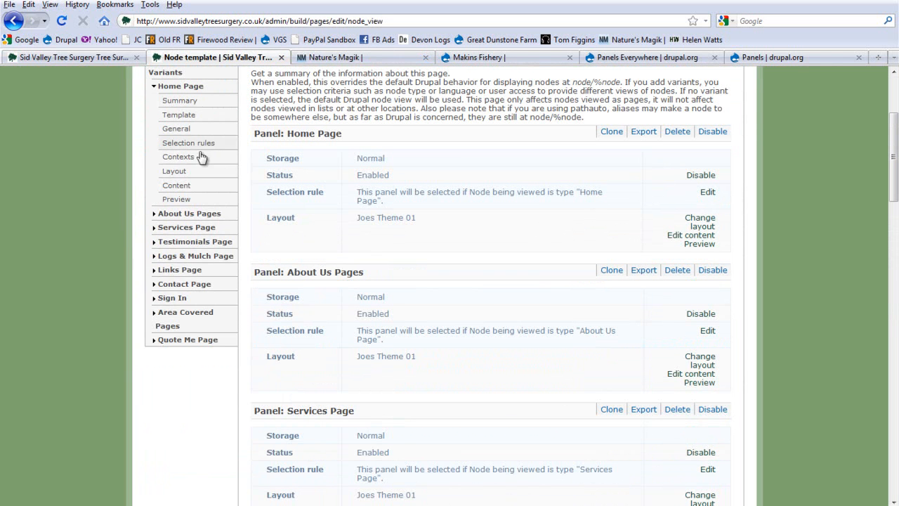
pyautogui.click(691, 234)
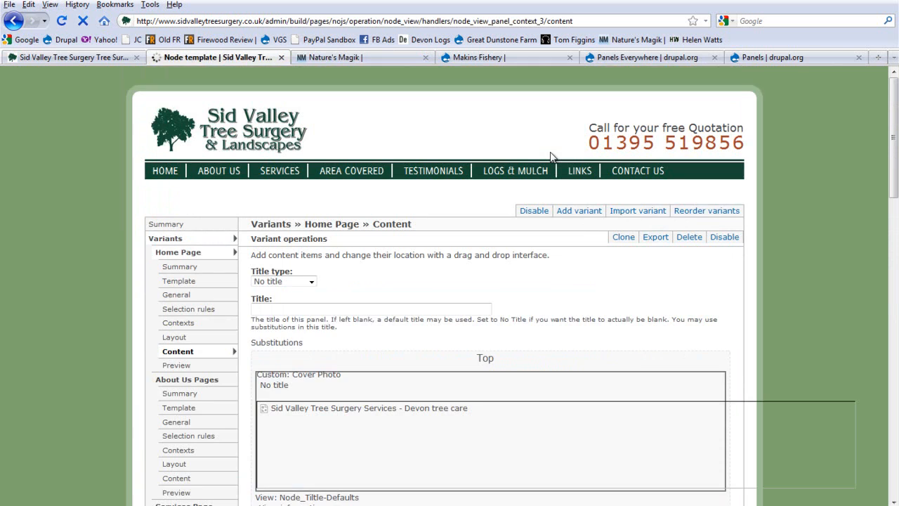
pyautogui.scroll(-3)
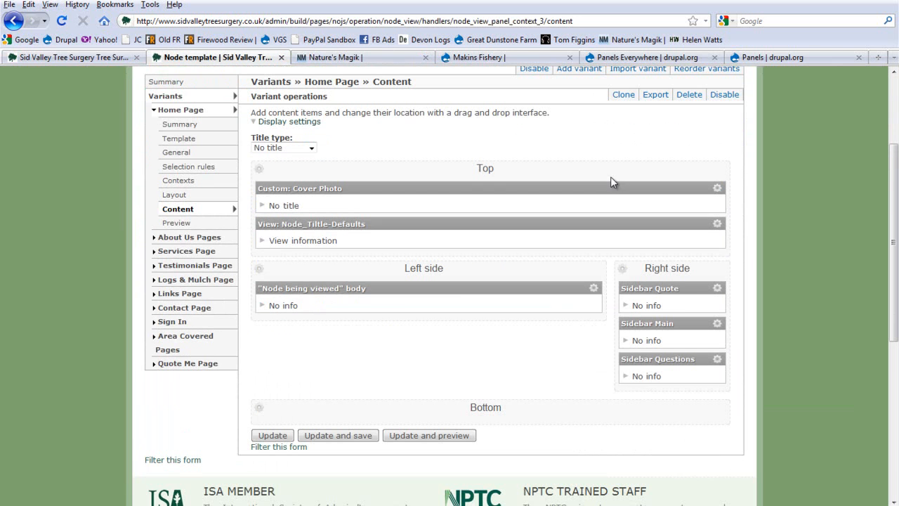
pyautogui.moveTo(718, 192)
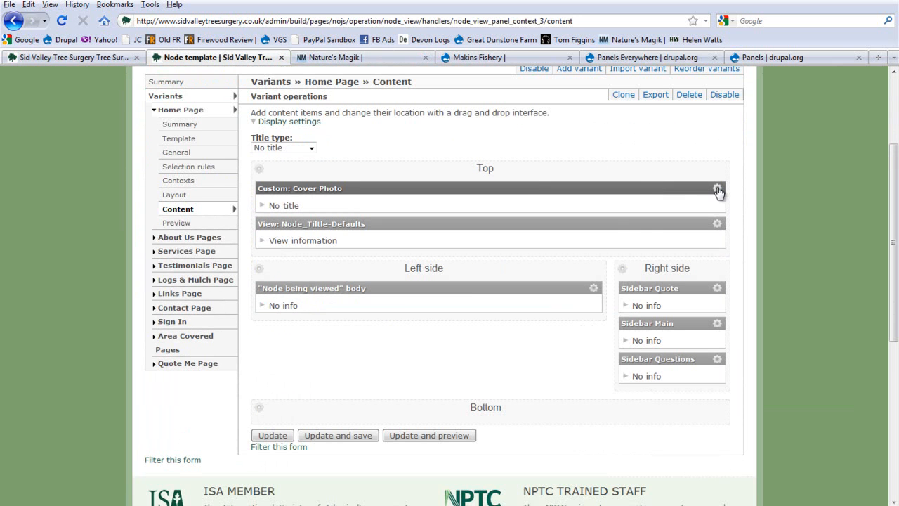
pyautogui.moveTo(345, 191)
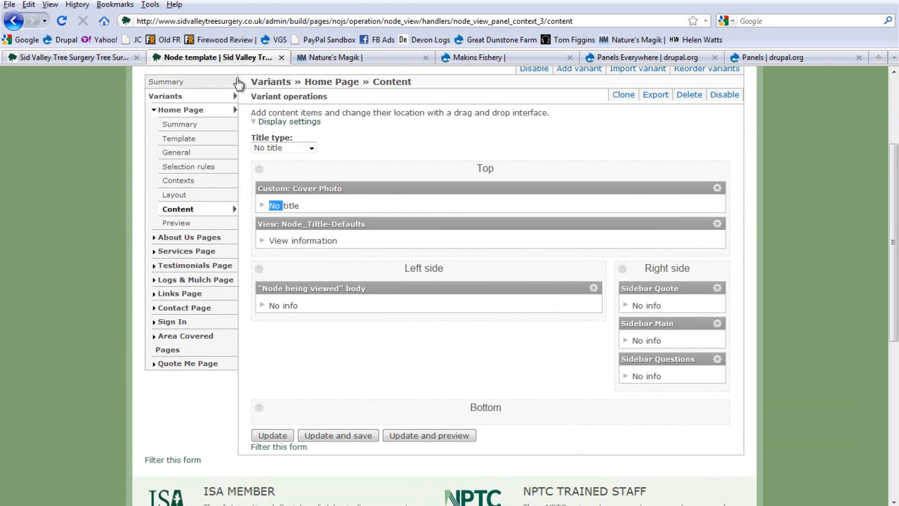
pyautogui.click(70, 56)
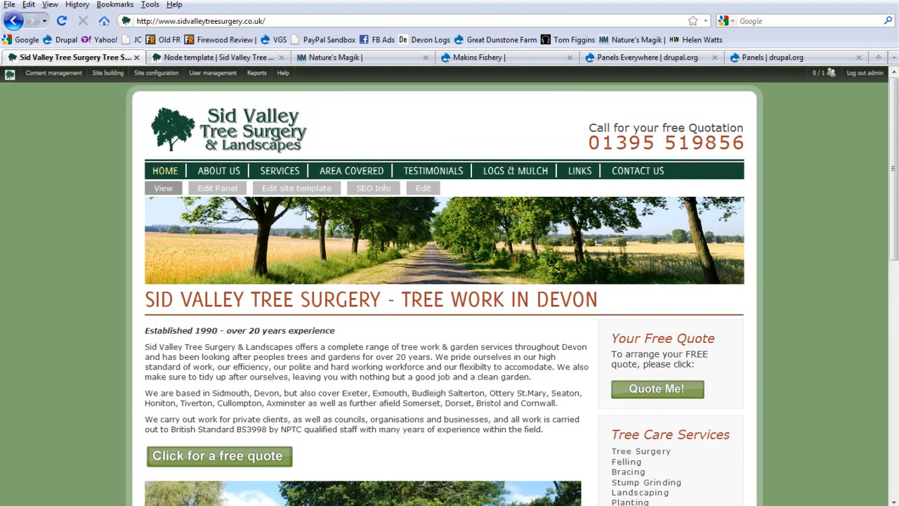
pyautogui.moveTo(318, 184)
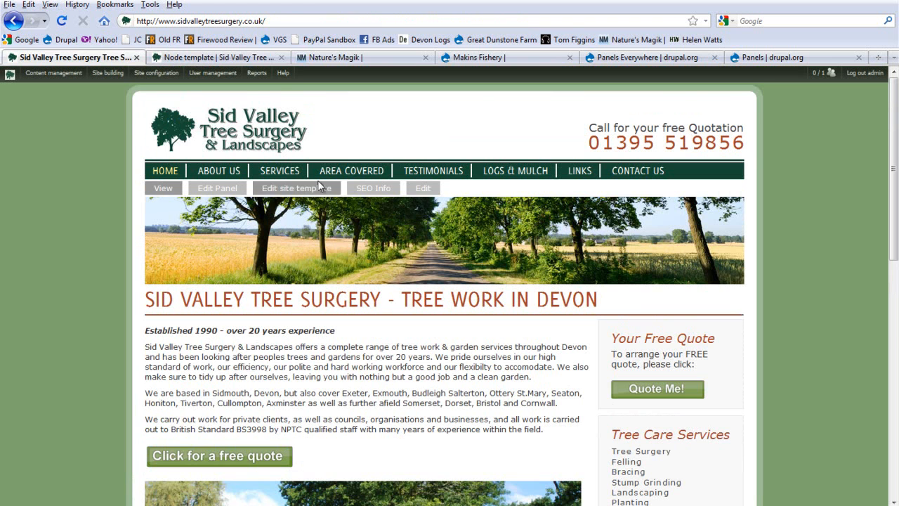
pyautogui.click(216, 188)
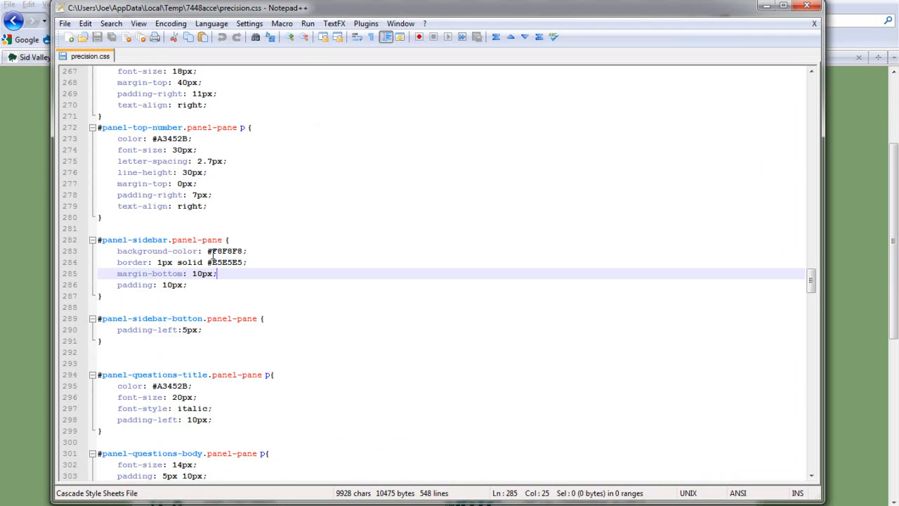
# Step: Search precision.css for panel-cover-photo with Ctrl+F and land on its rule
pyautogui.press('Ctrl+f')
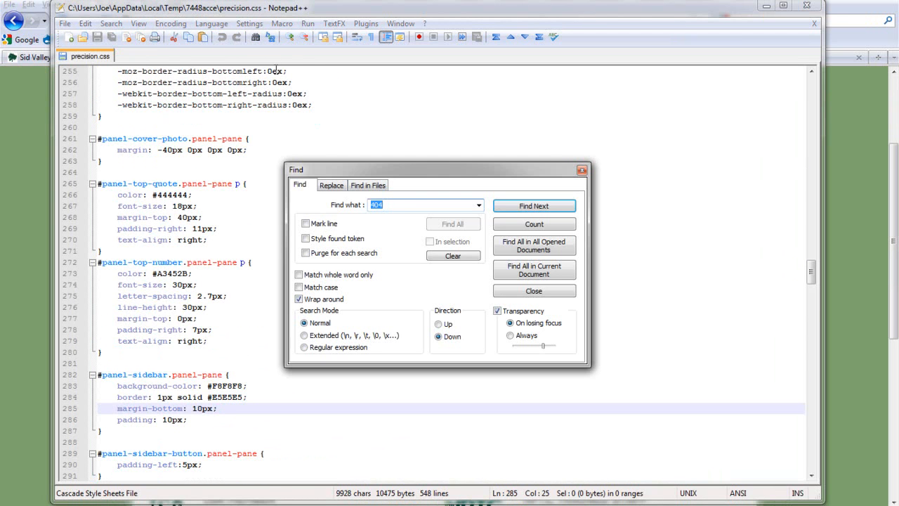
pyautogui.write('panel-co')
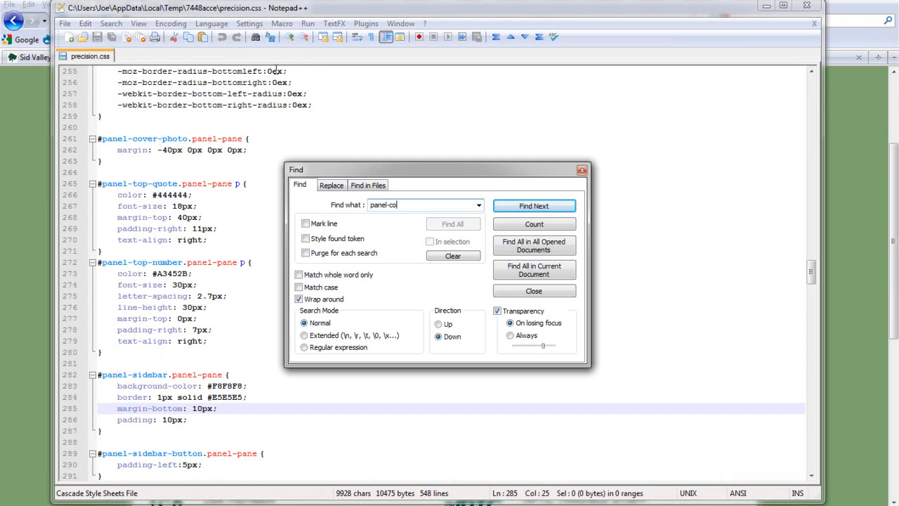
pyautogui.write('ver-phot')
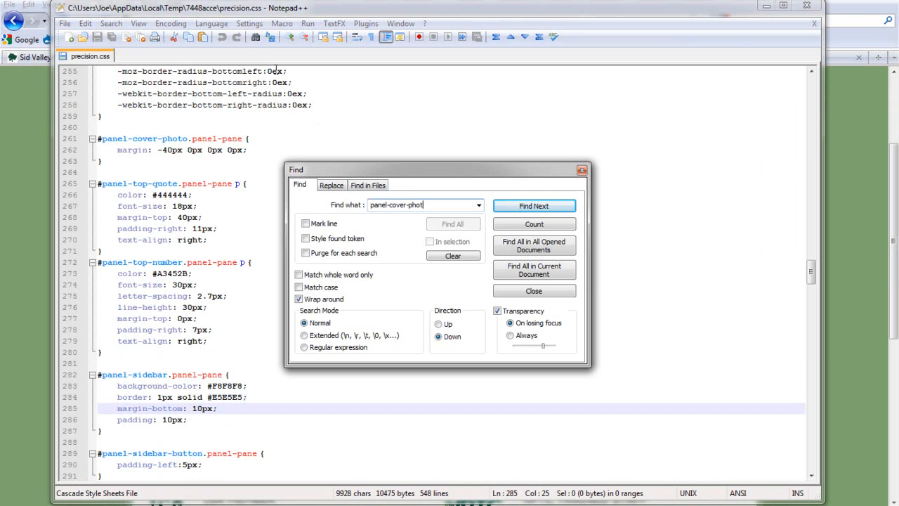
pyautogui.click(534, 205)
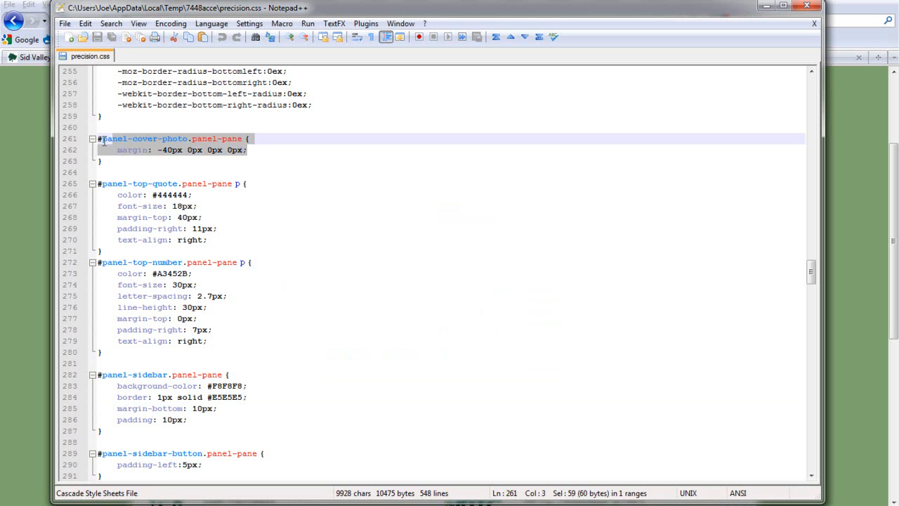
pyautogui.click(101, 160)
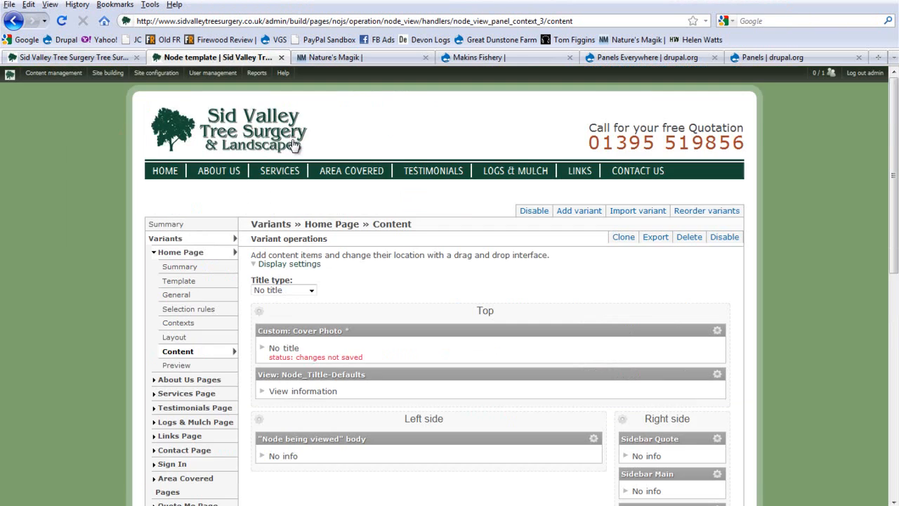
pyautogui.moveTo(804, 242)
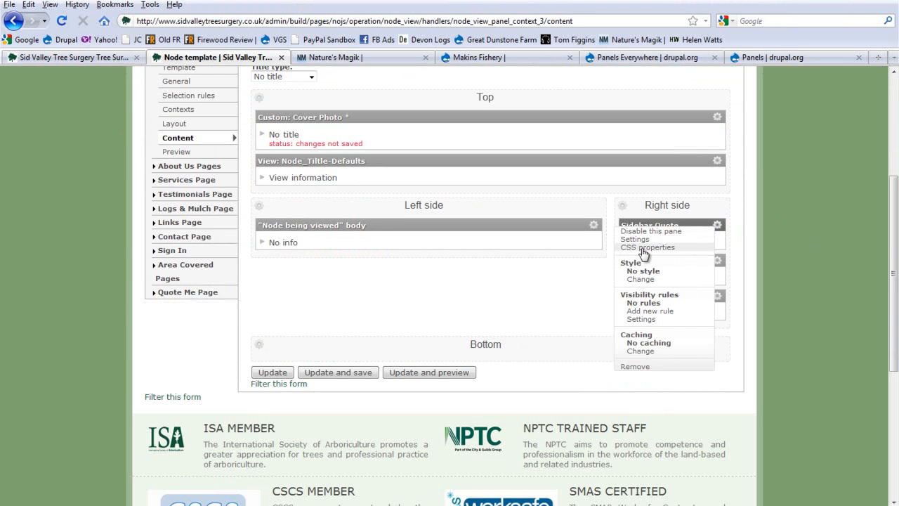
# Step: Check the Sidebar Quote pane's gear menu, then scroll through the sidebar boxes on the live home page
pyautogui.click(648, 247)
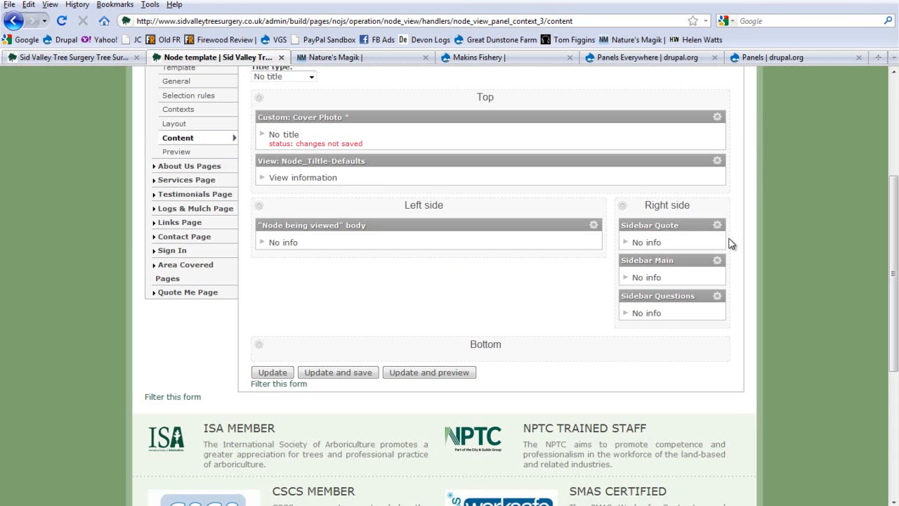
pyautogui.click(716, 260)
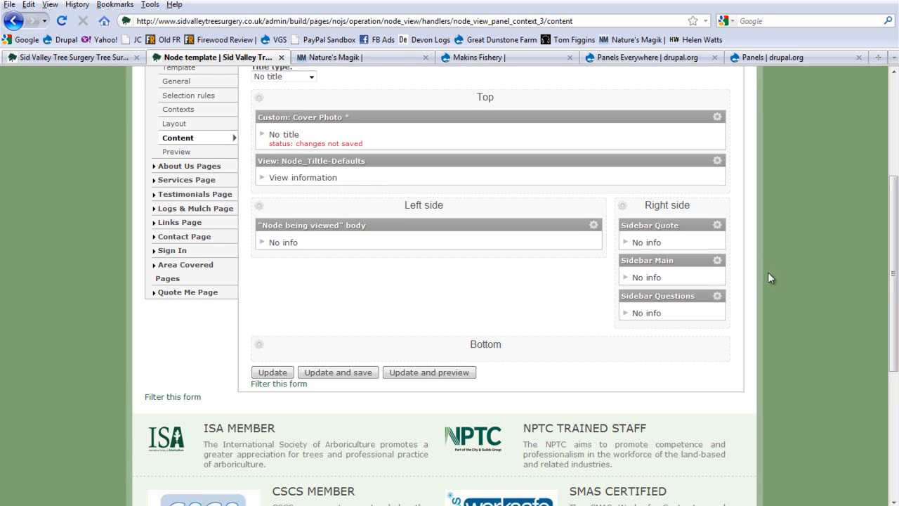
pyautogui.click(717, 296)
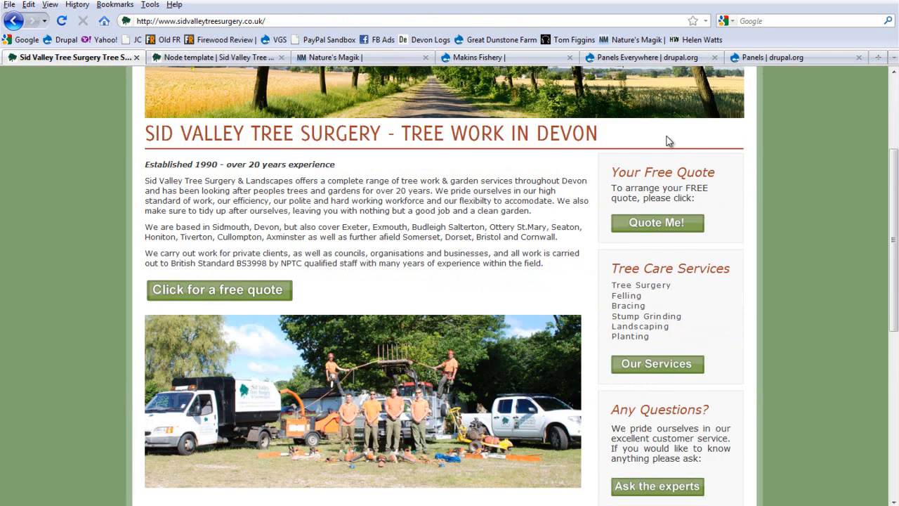
pyautogui.scroll(-3)
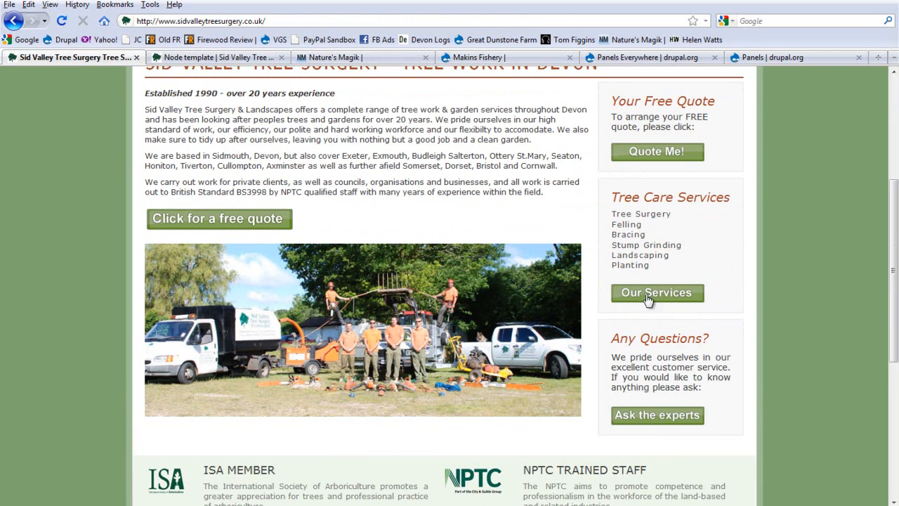
pyautogui.moveTo(731, 113)
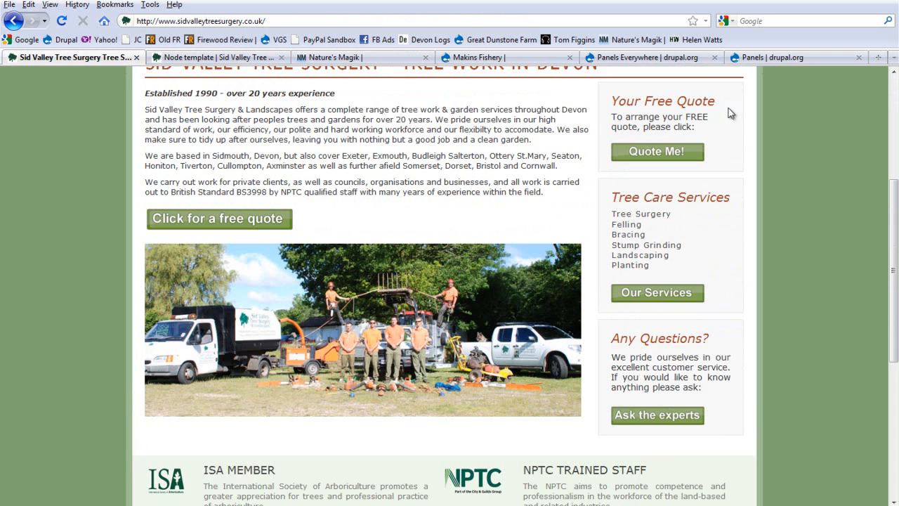
pyautogui.scroll(3)
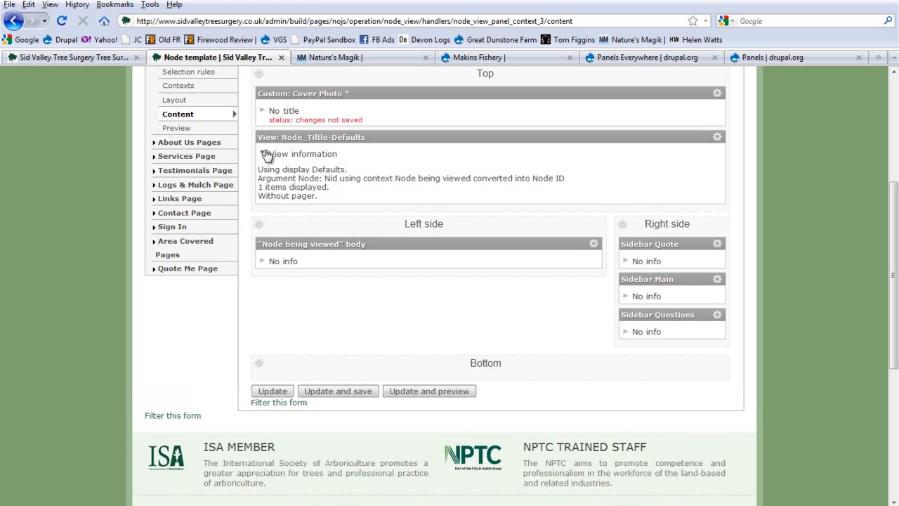
# Step: Collapse the title view's details and return to the live home page
pyautogui.click(263, 153)
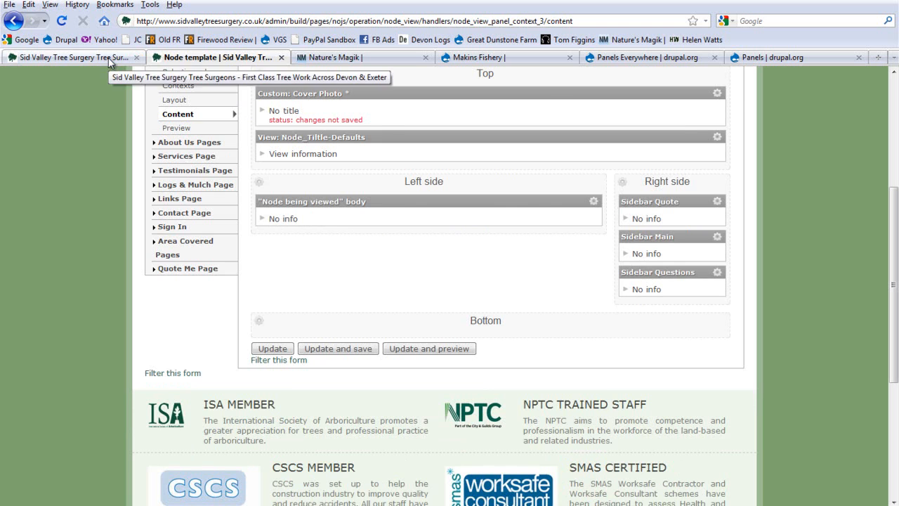
pyautogui.click(68, 56)
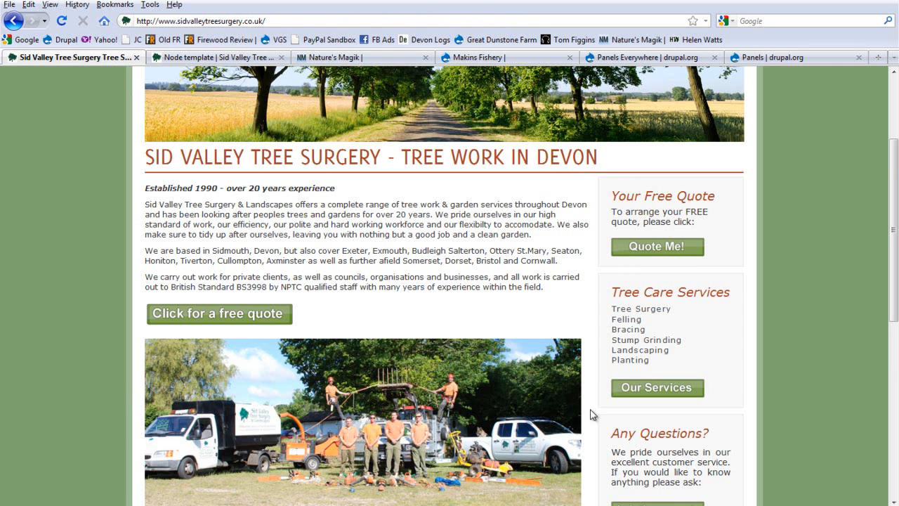
pyautogui.moveTo(643, 382)
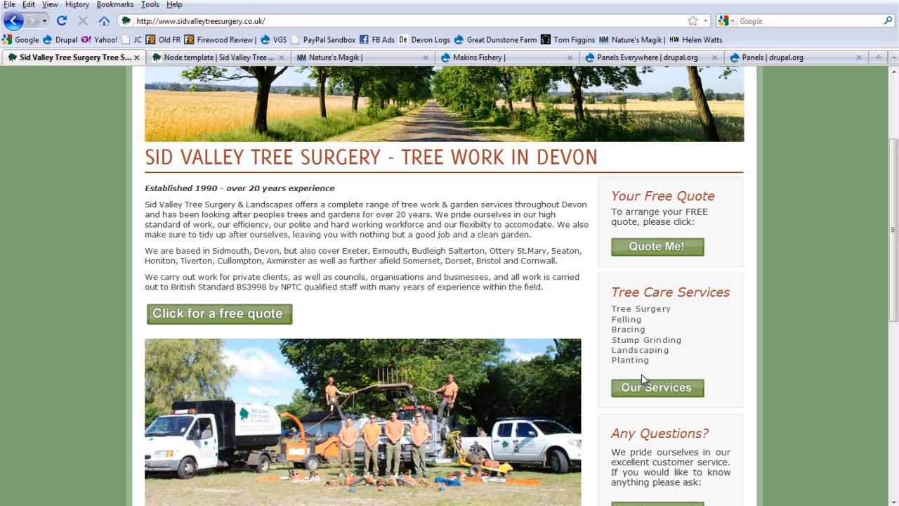
pyautogui.moveTo(687, 428)
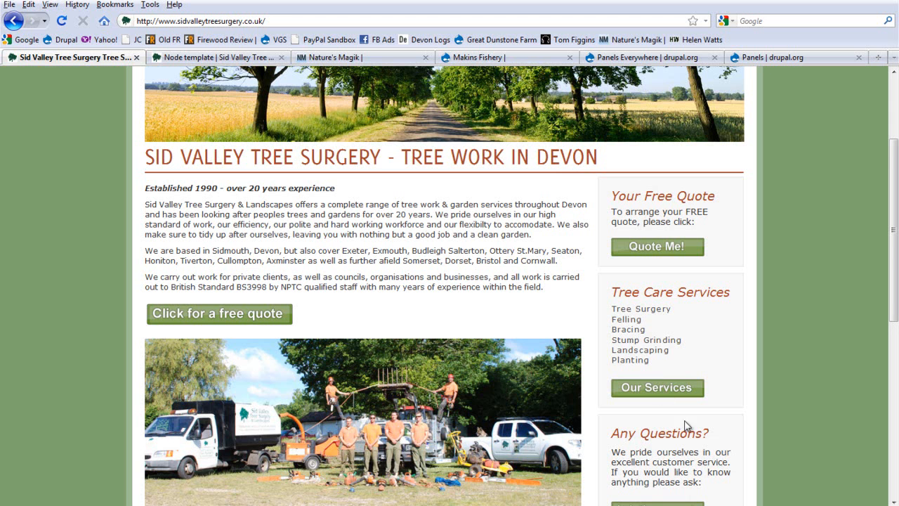
# Step: Inspect the h1 heading in Firebug, trial a 30px font size, then reload to discard it
pyautogui.scroll(3)
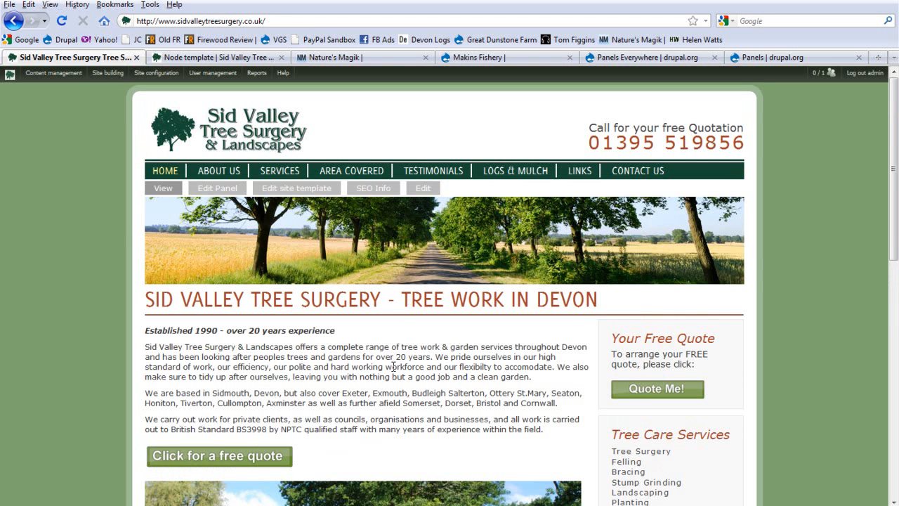
pyautogui.scroll(-3)
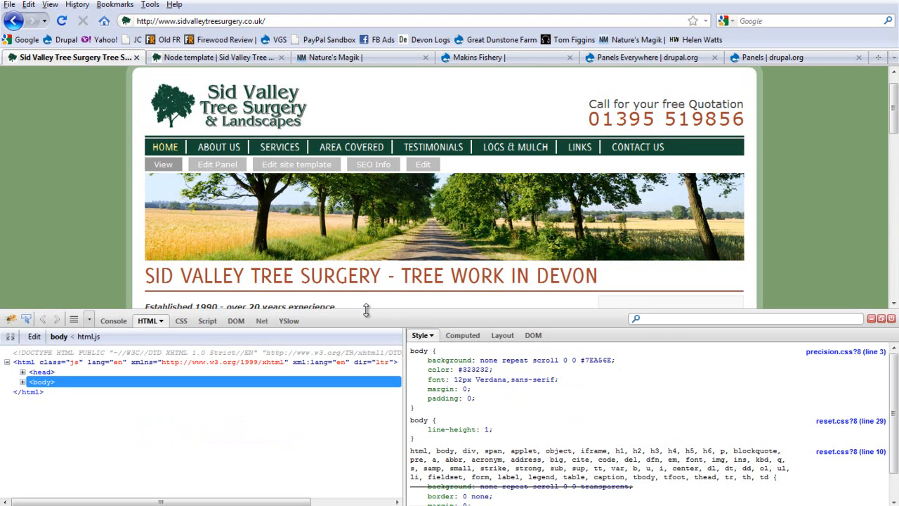
pyautogui.moveTo(365, 310); pyautogui.dragTo(410, 261)
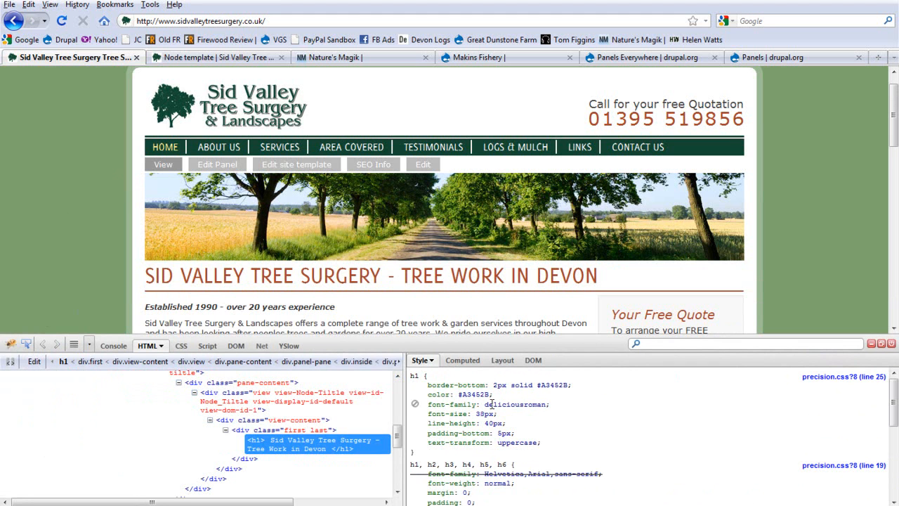
pyautogui.doubleClick(483, 413)
pyautogui.write('30')
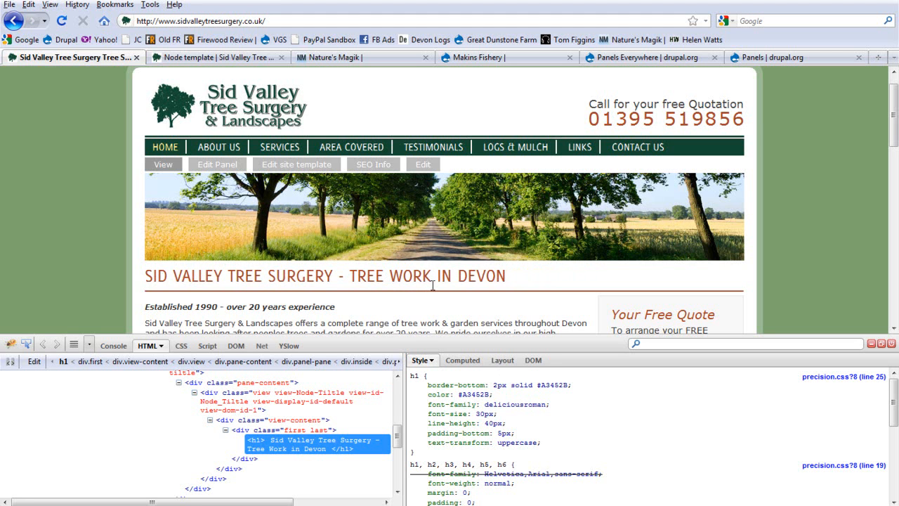
pyautogui.click(62, 21)
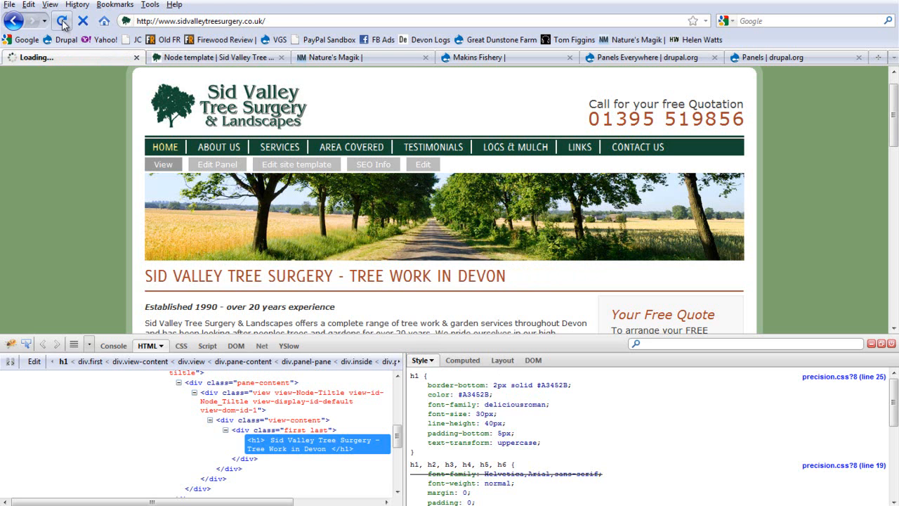
pyautogui.click(62, 21)
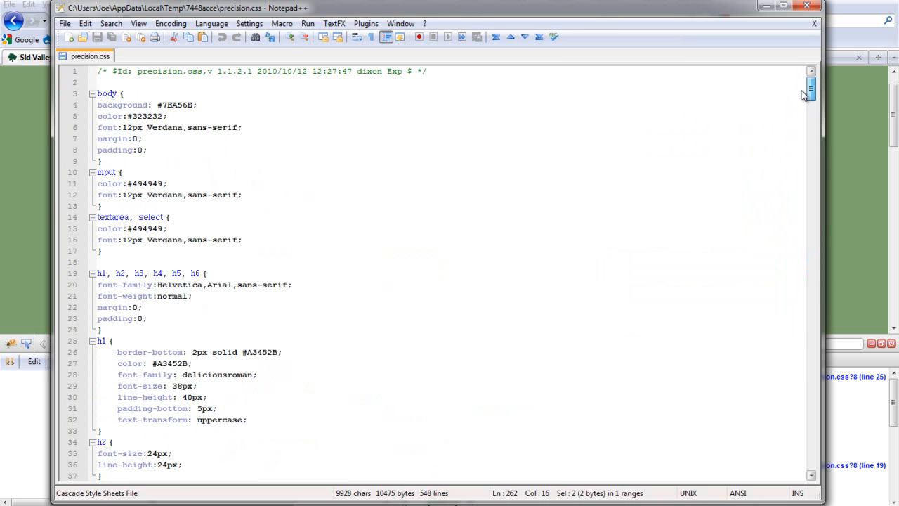
# Step: Scroll precision.css to the h1 rule with its 38px font size
pyautogui.scroll(-3)
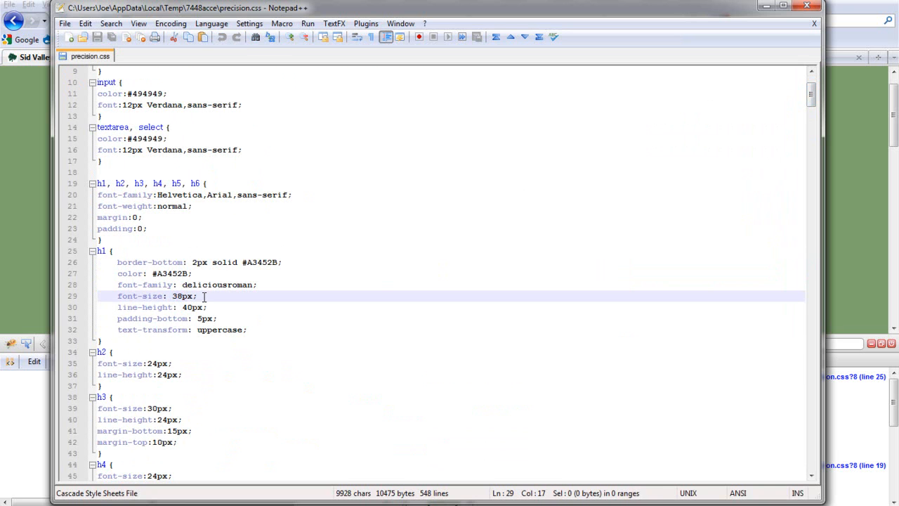
pyautogui.moveTo(11, 180)
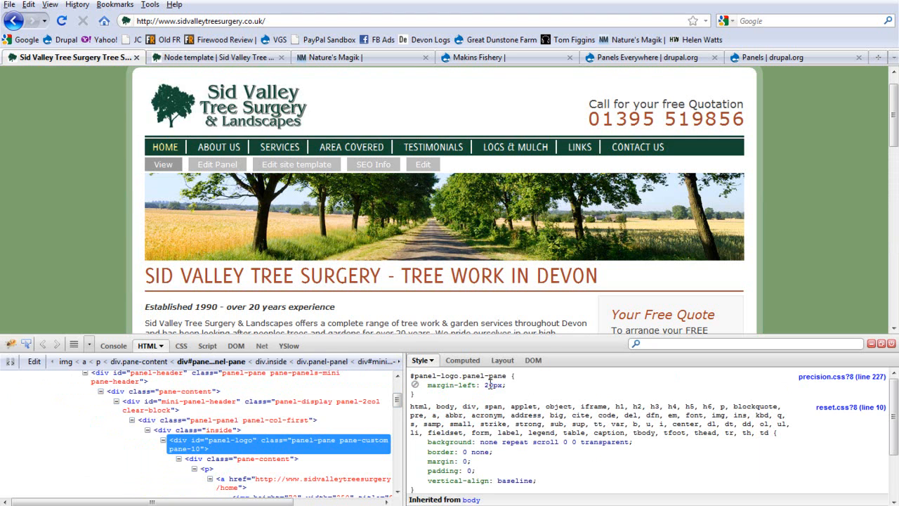
# Step: Trial a 70px left margin on the logo pane in Firebug
pyautogui.doubleClick(495, 385)
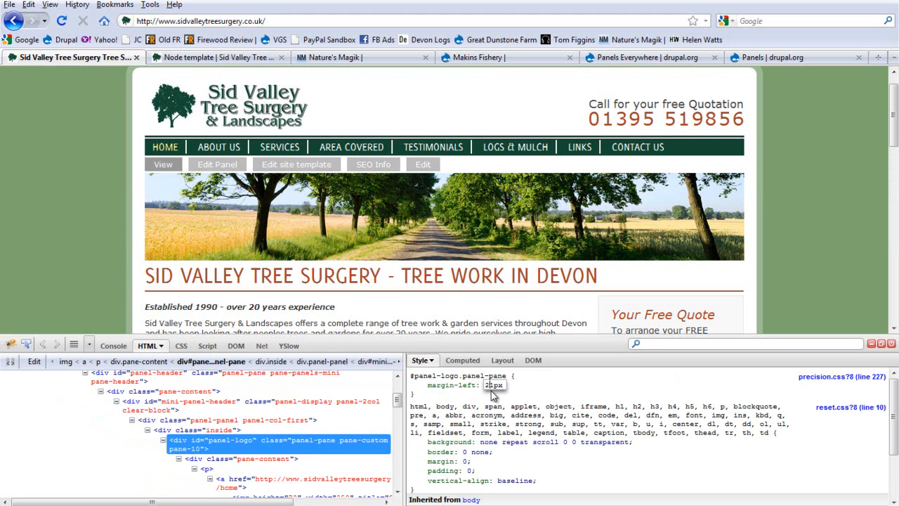
pyautogui.write('70px')
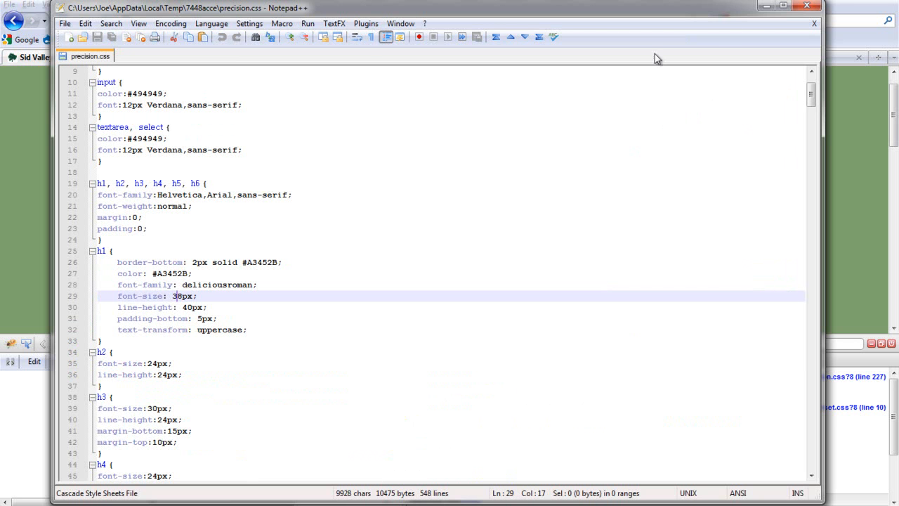
# Step: Find the panel-logo rule in precision.css
pyautogui.press('Ctrl+f')
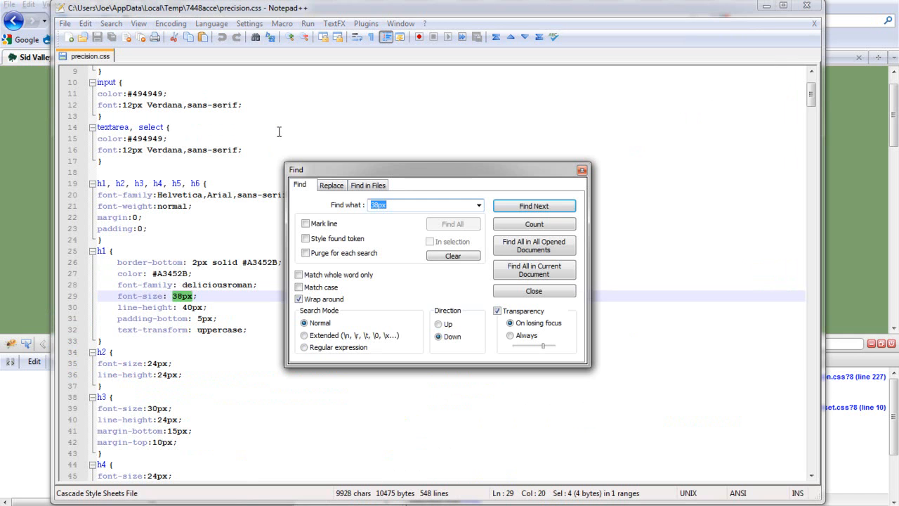
pyautogui.write('panel-logo')
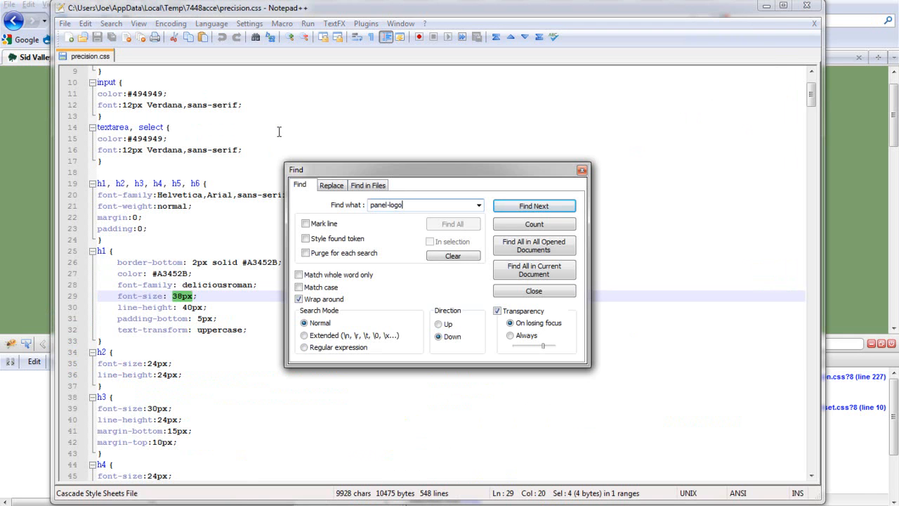
pyautogui.click(534, 205)
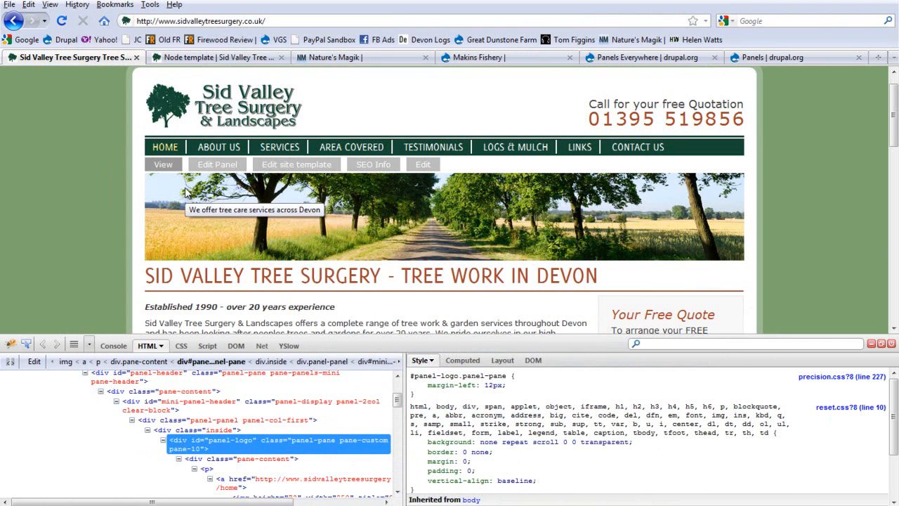
pyautogui.moveTo(295, 163)
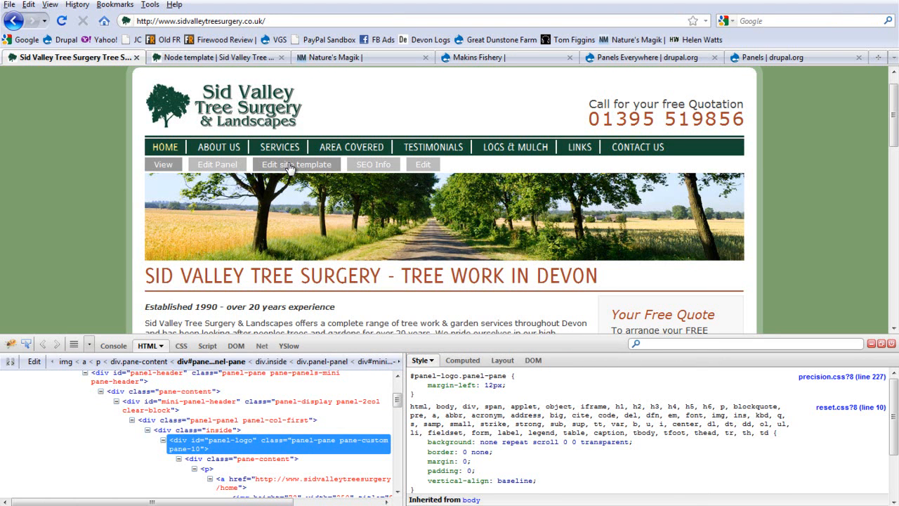
pyautogui.moveTo(770, 149)
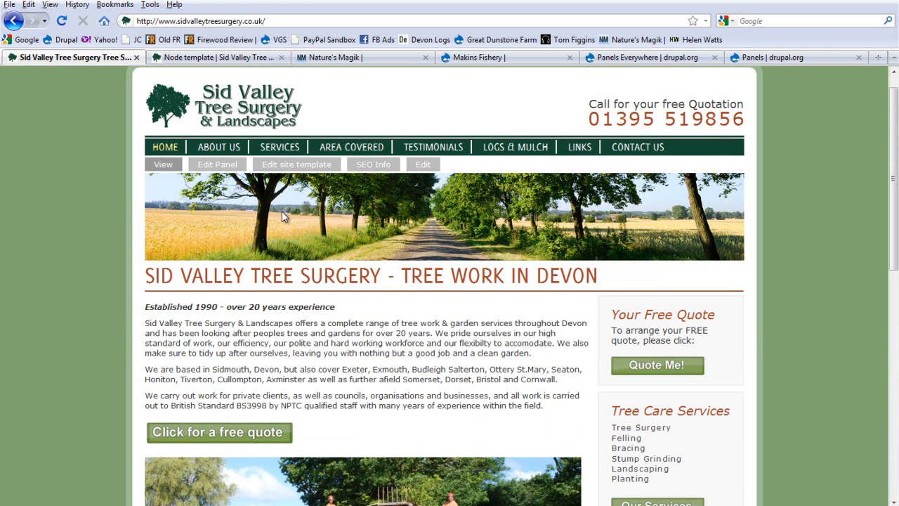
pyautogui.moveTo(278, 217)
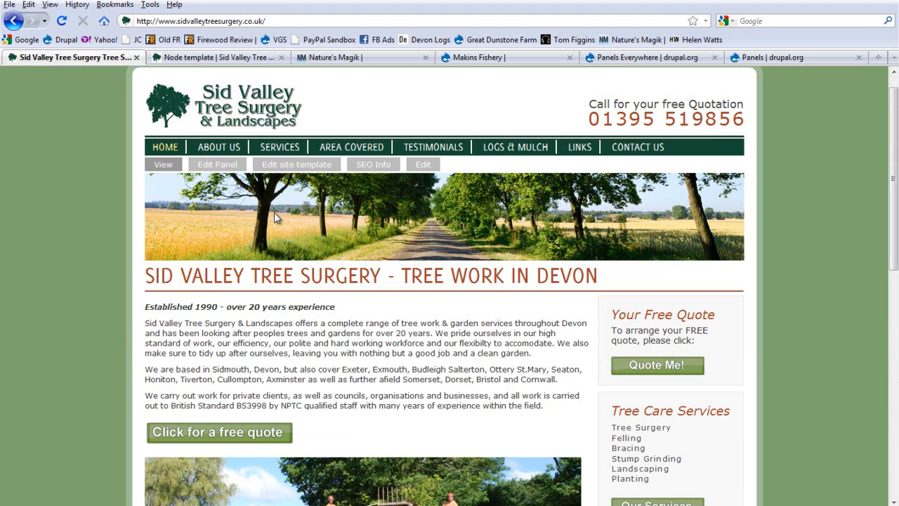
pyautogui.moveTo(382, 99)
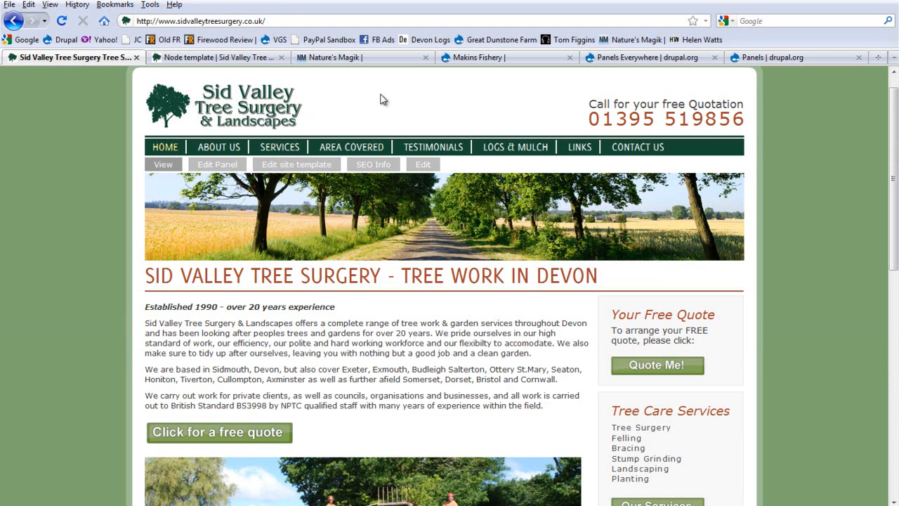
pyautogui.moveTo(197, 83)
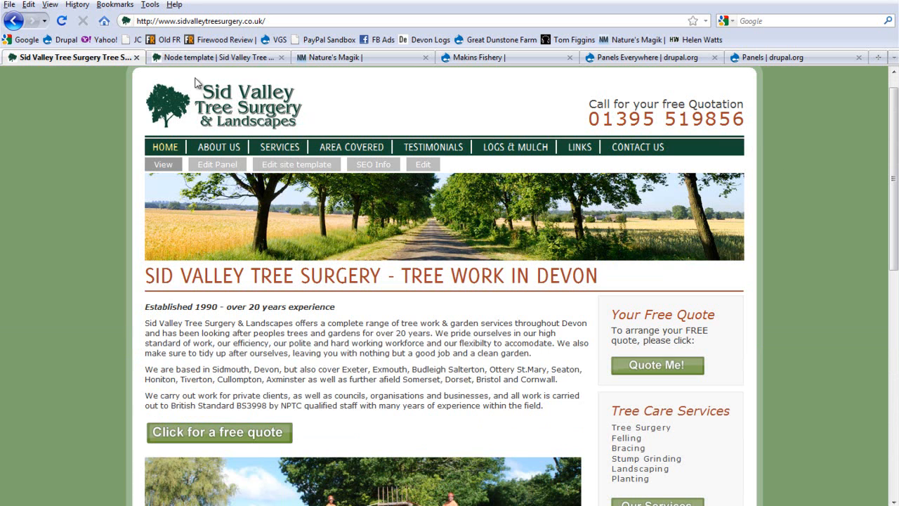
pyautogui.moveTo(449, 80)
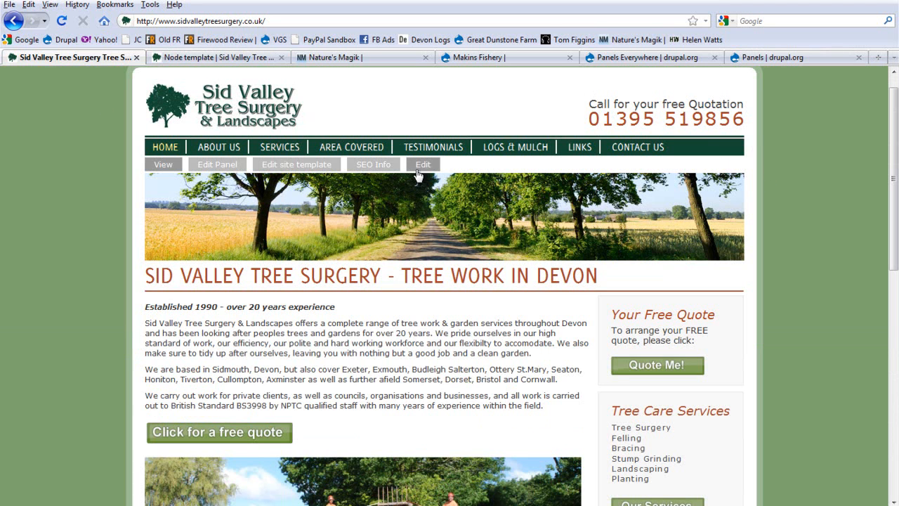
pyautogui.moveTo(256, 132)
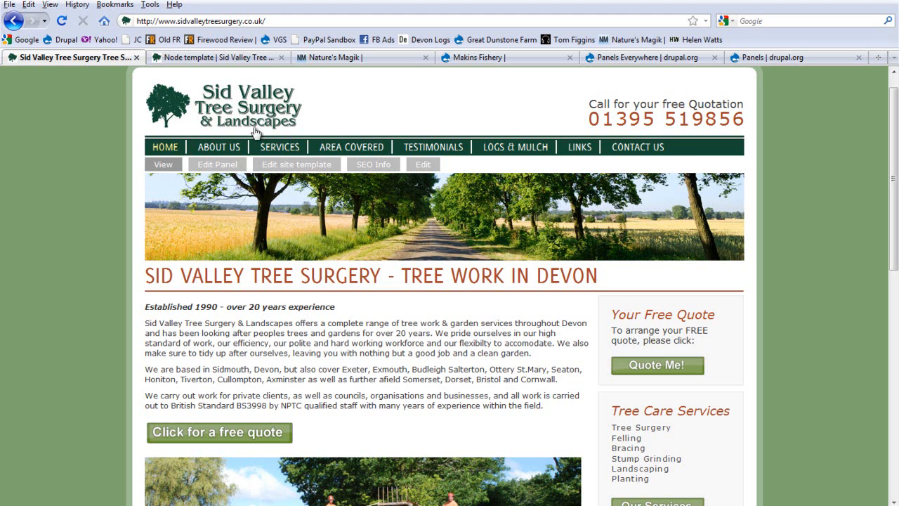
pyautogui.moveTo(340, 142)
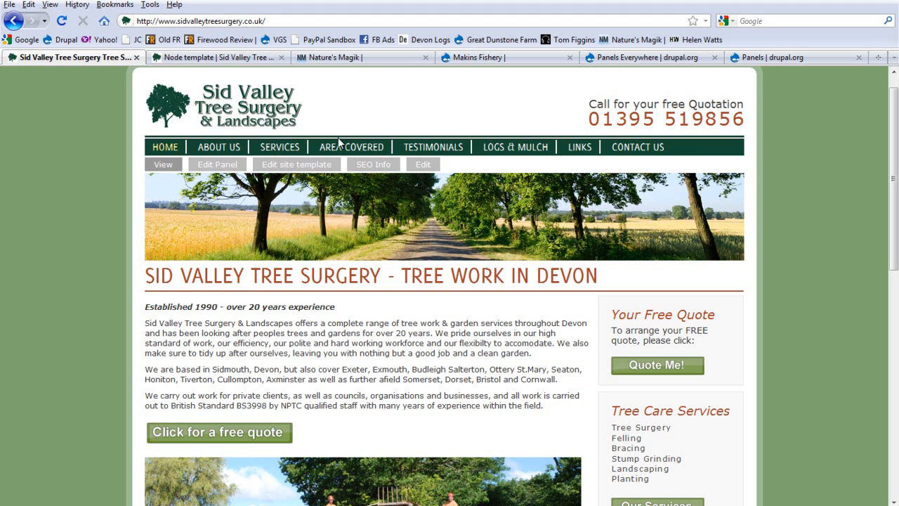
# Step: Scroll the plain home page view with Firebug closed
pyautogui.scroll(-3)
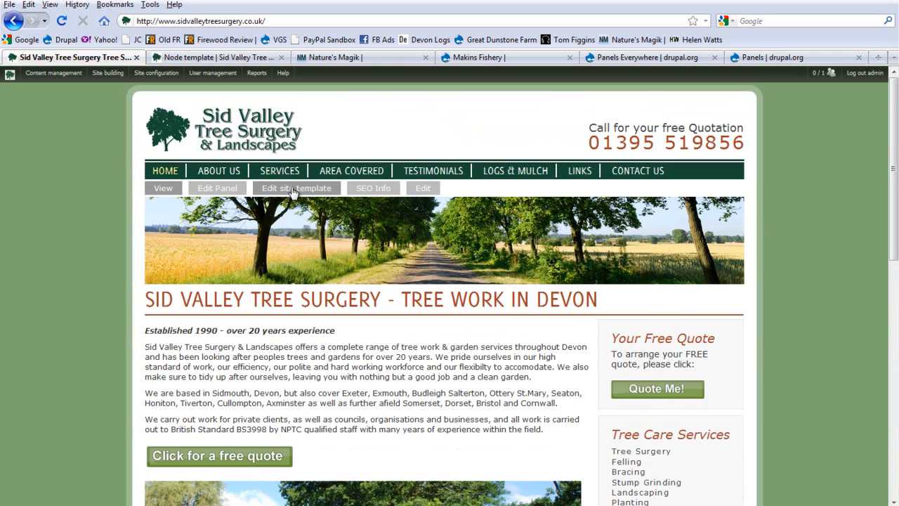
pyautogui.moveTo(279, 171)
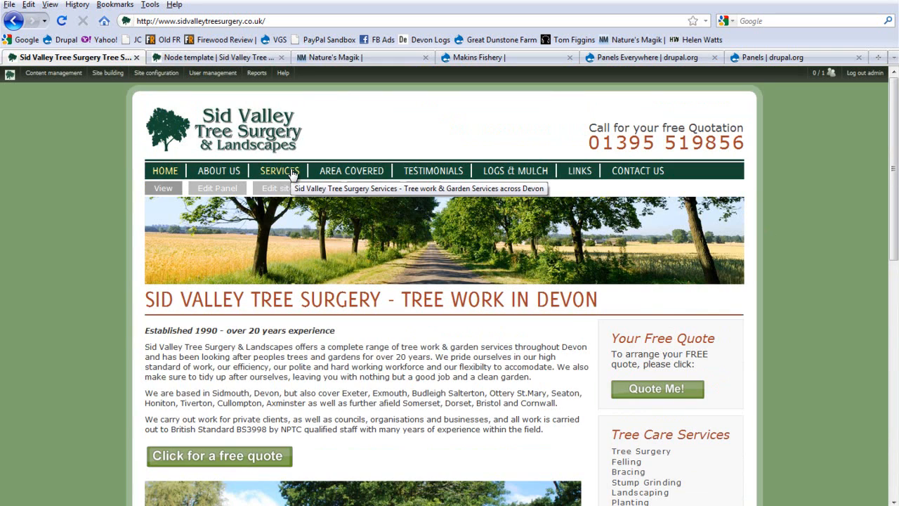
pyautogui.moveTo(7, 111)
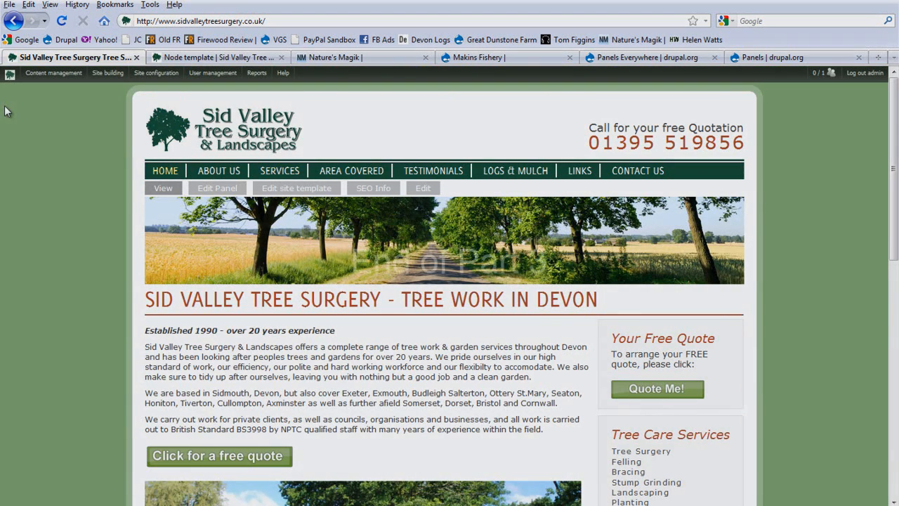